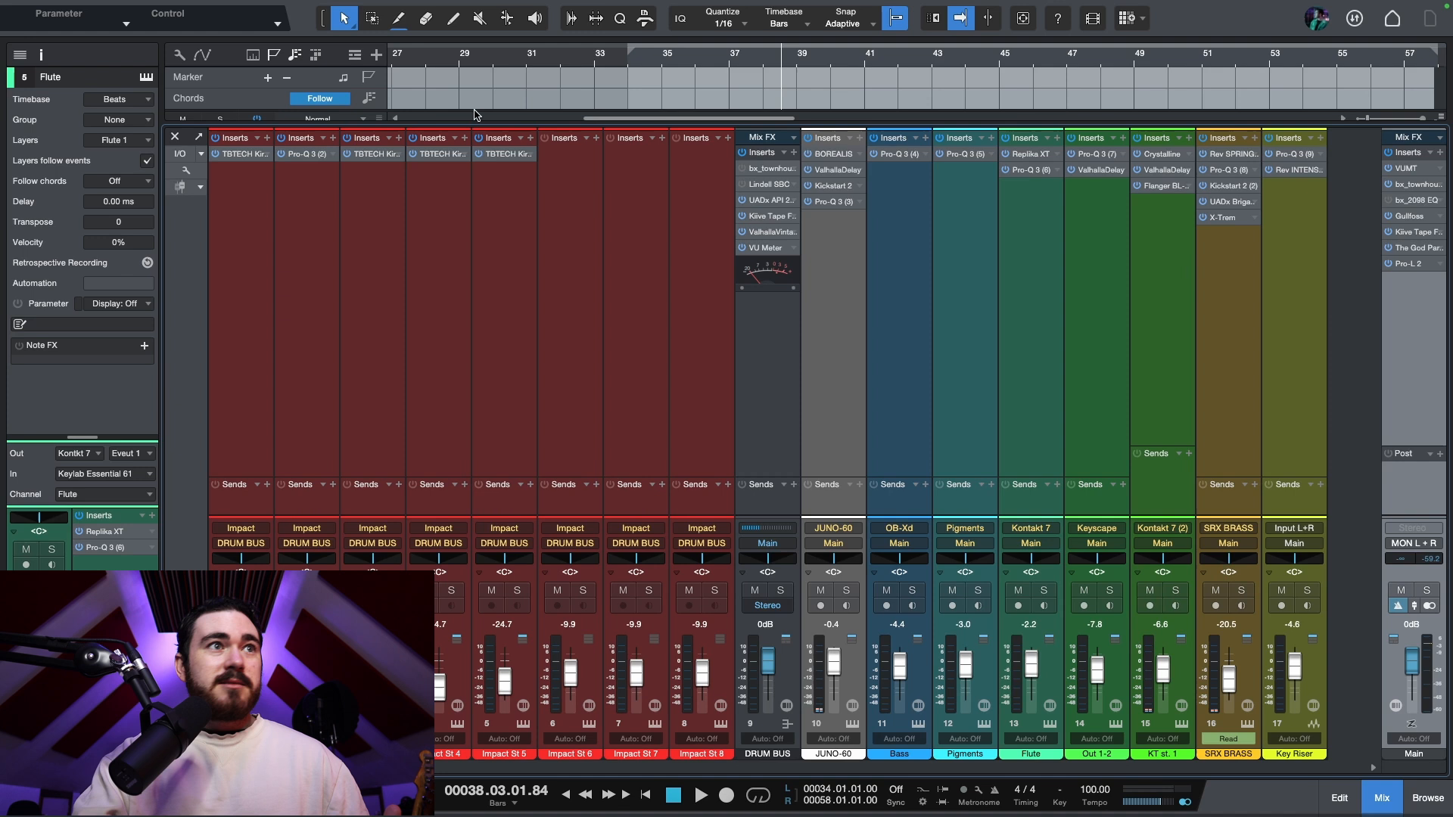
pyautogui.moveTo(292, 372)
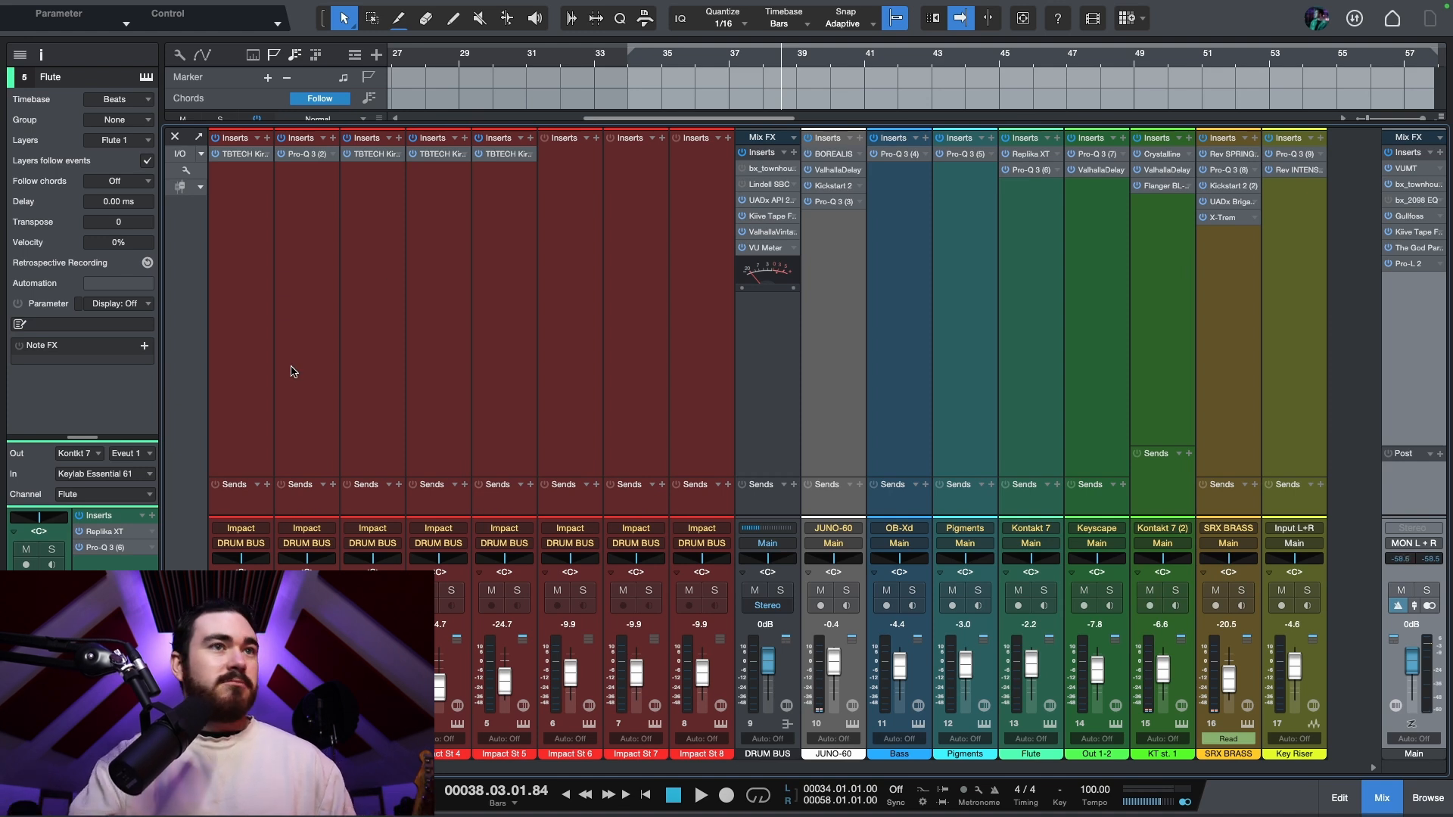
pyautogui.moveTo(959, 473)
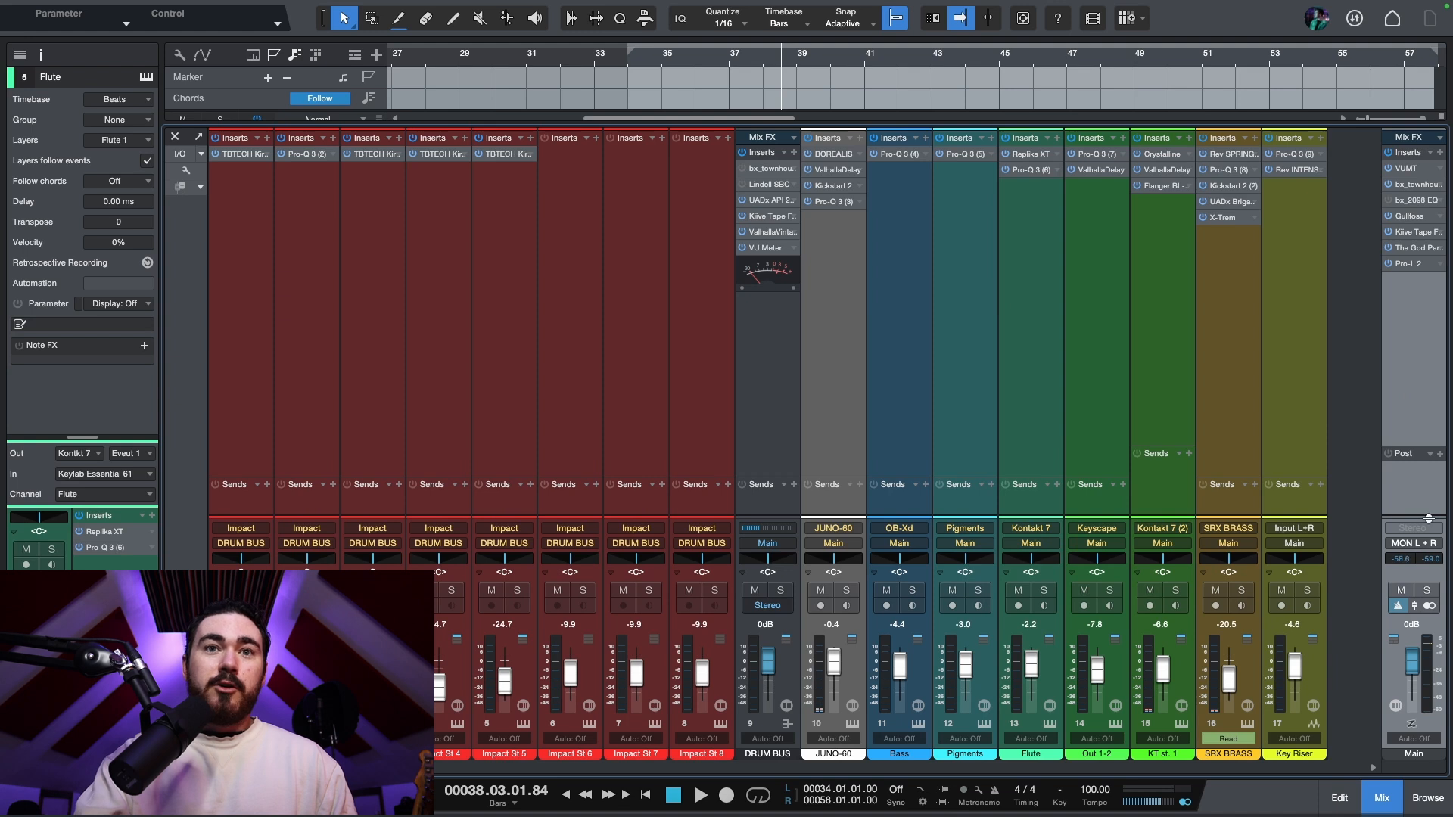
pyautogui.moveTo(1362, 486)
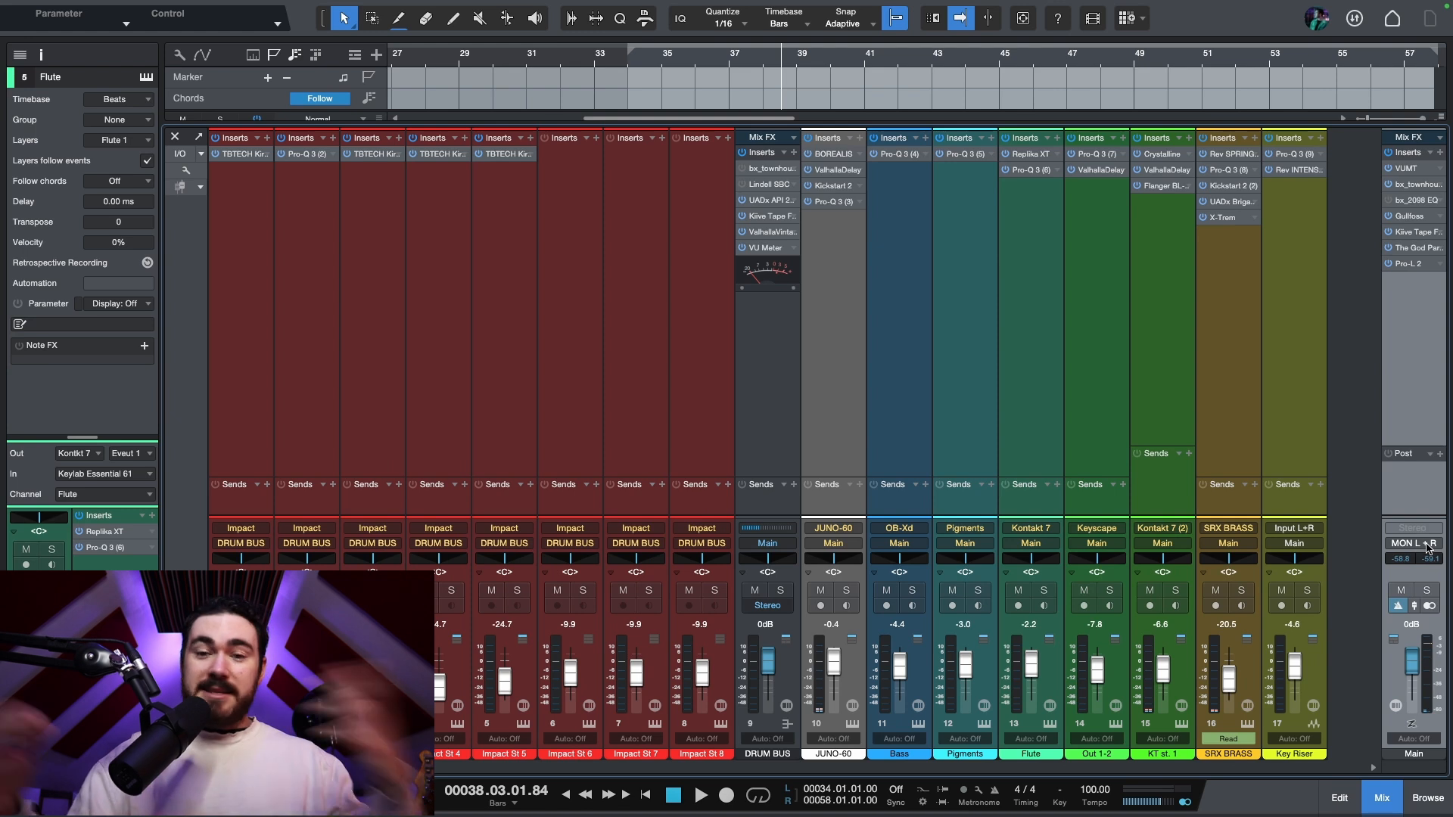
pyautogui.moveTo(1358, 367)
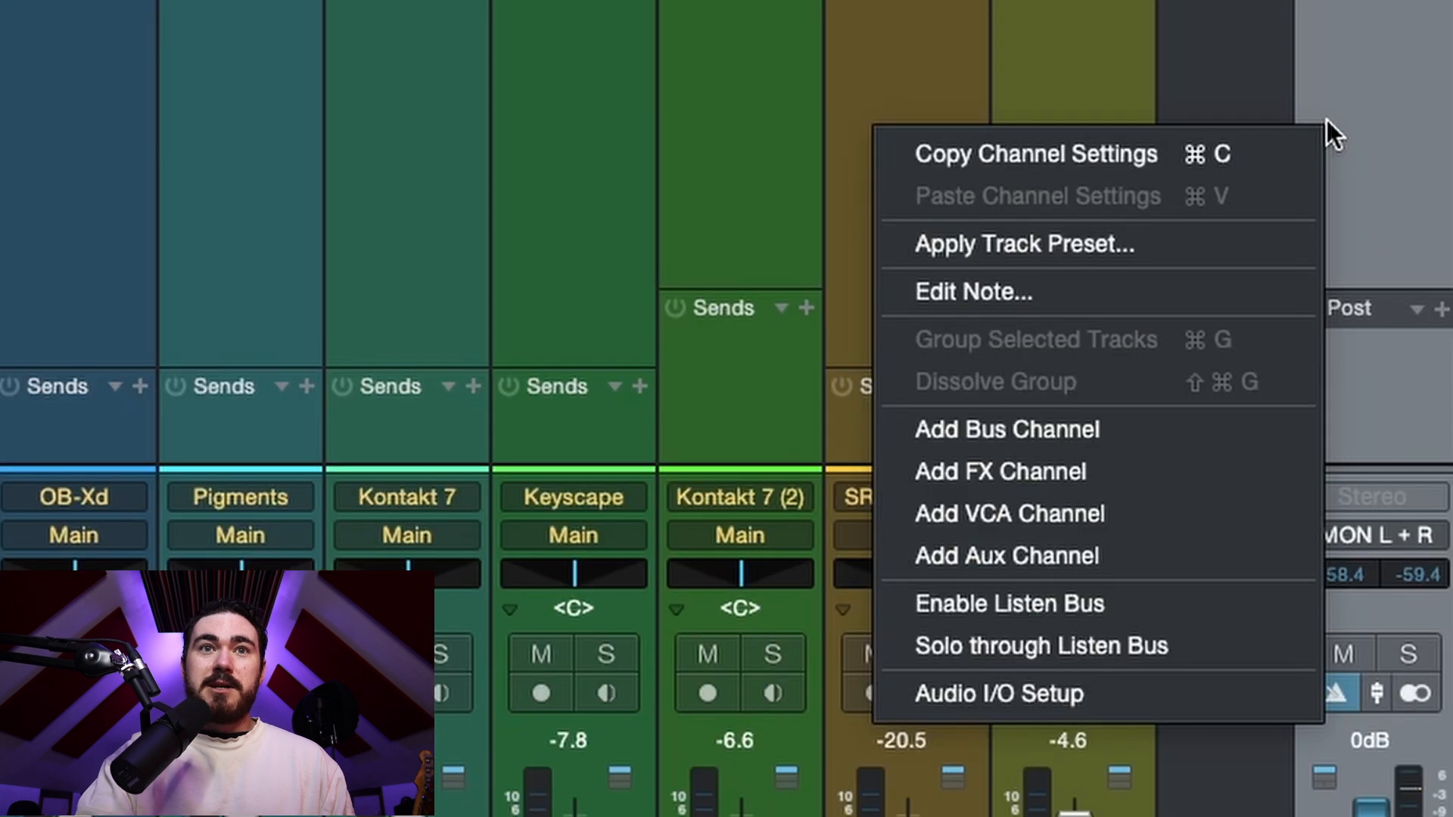
pyautogui.moveTo(1068, 603)
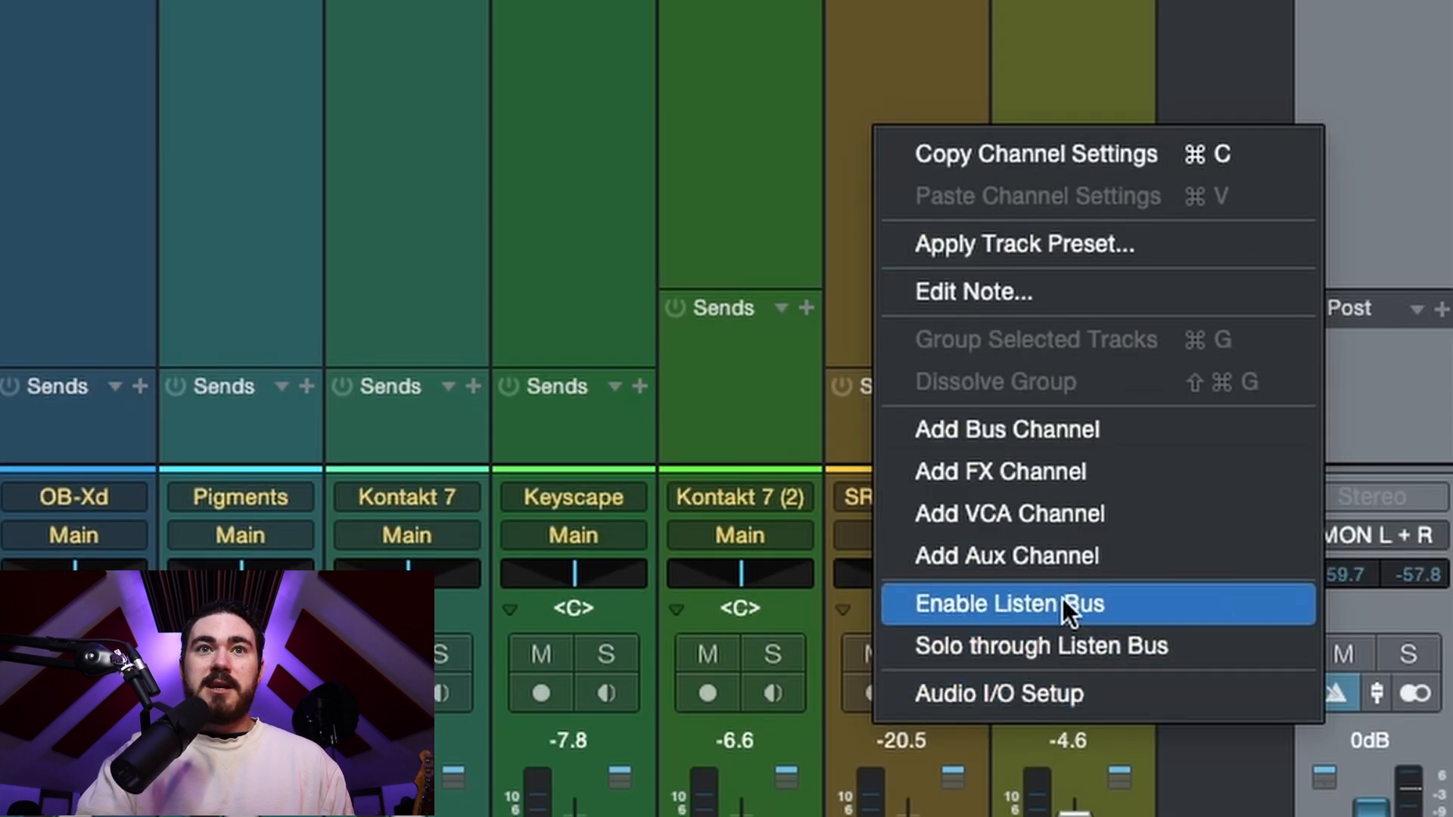
# Enable the Listen Bus from the mixer's context menu, then dismiss the menu
pyautogui.click(1007, 603)
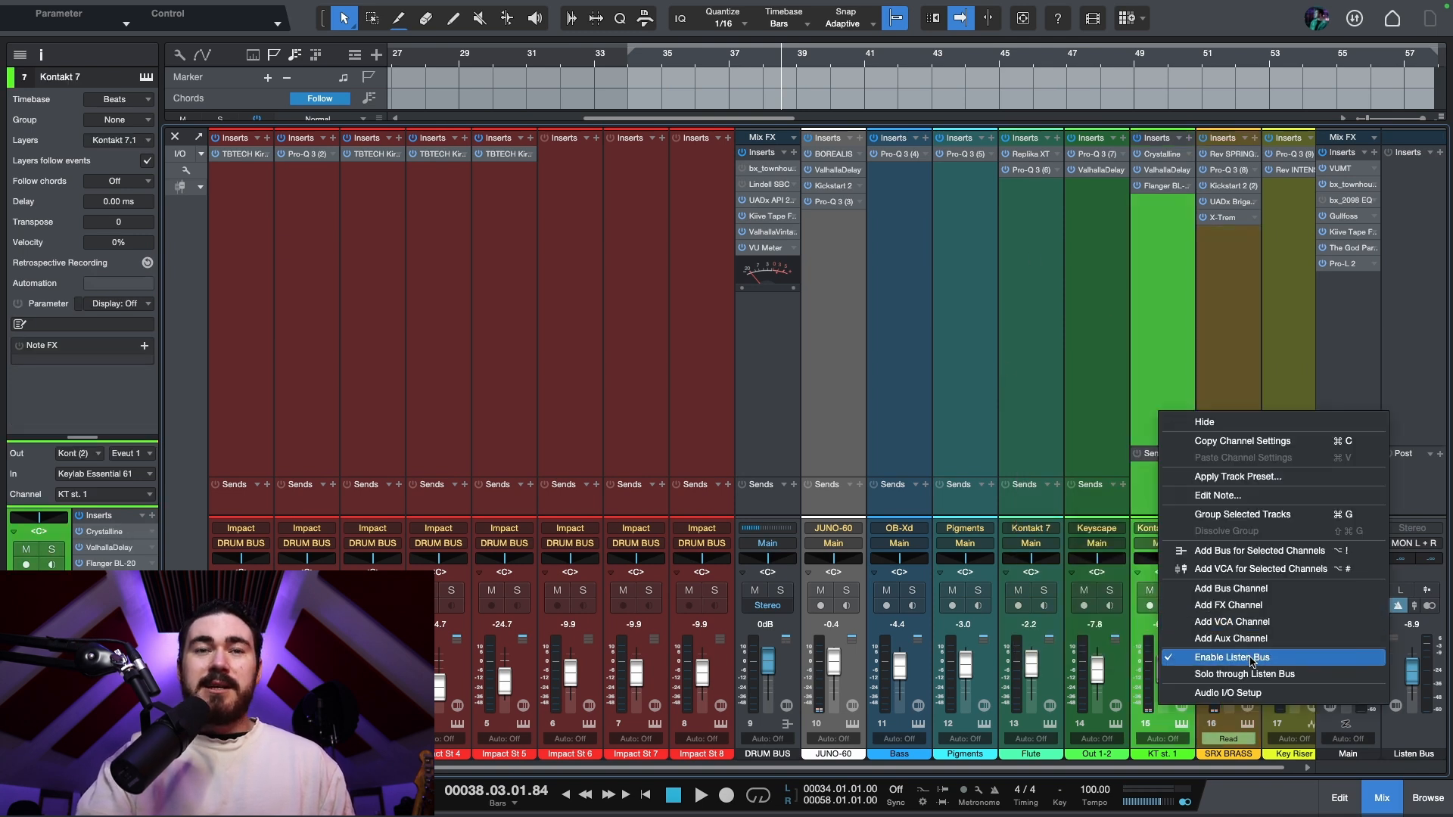
pyautogui.click(1231, 657)
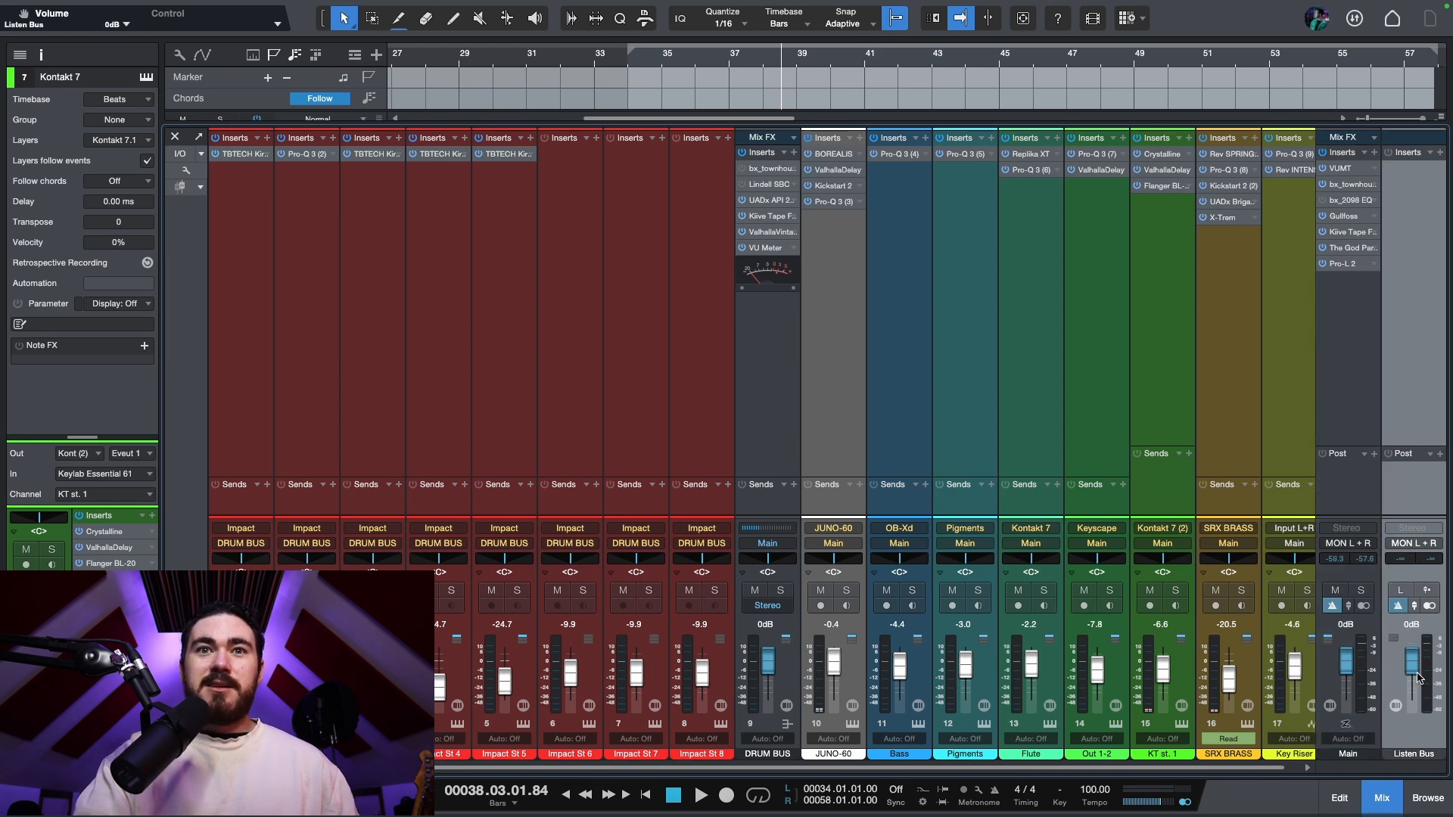
pyautogui.moveTo(1415, 676)
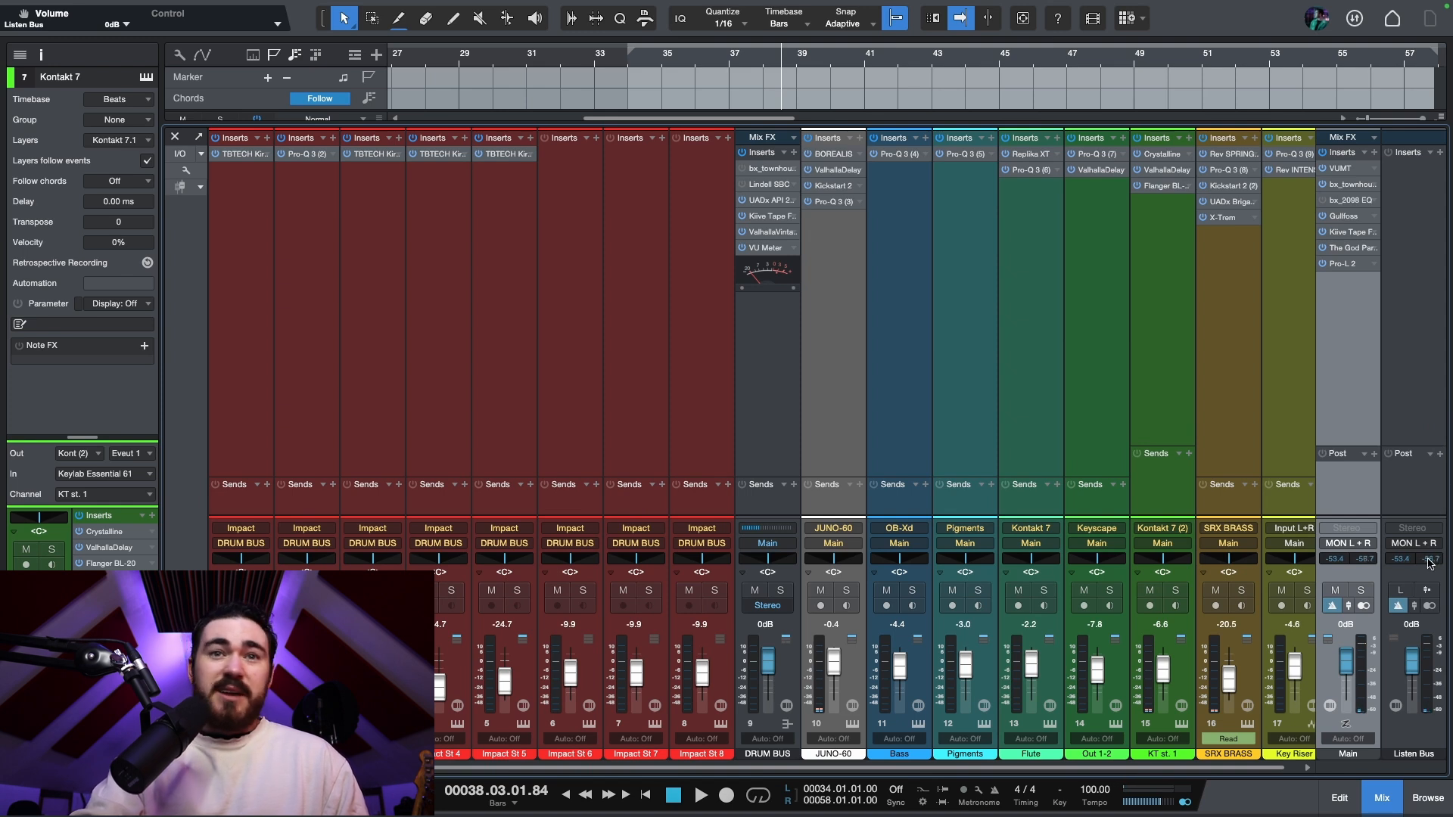
pyautogui.click(1429, 561)
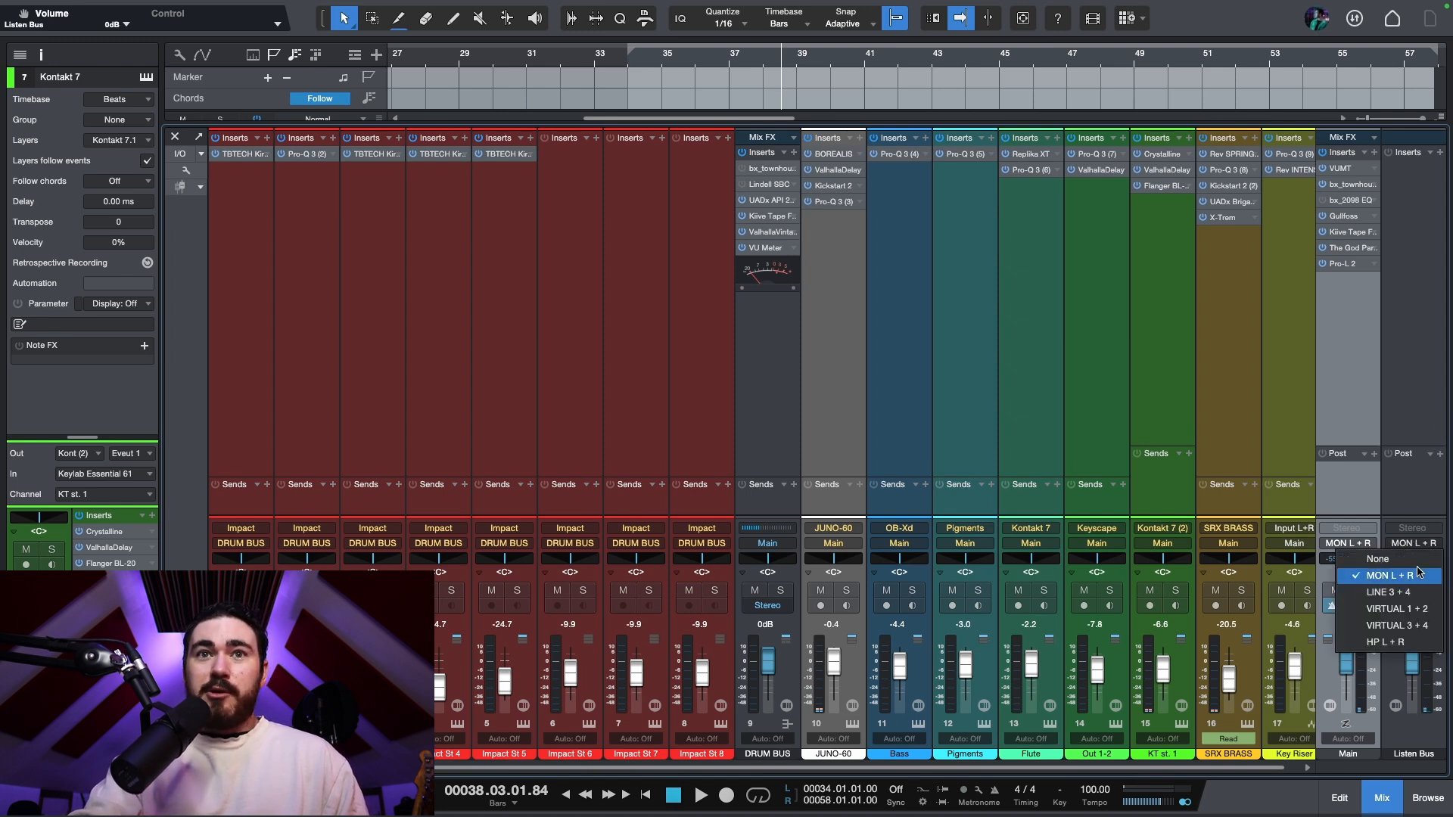
pyautogui.click(1390, 575)
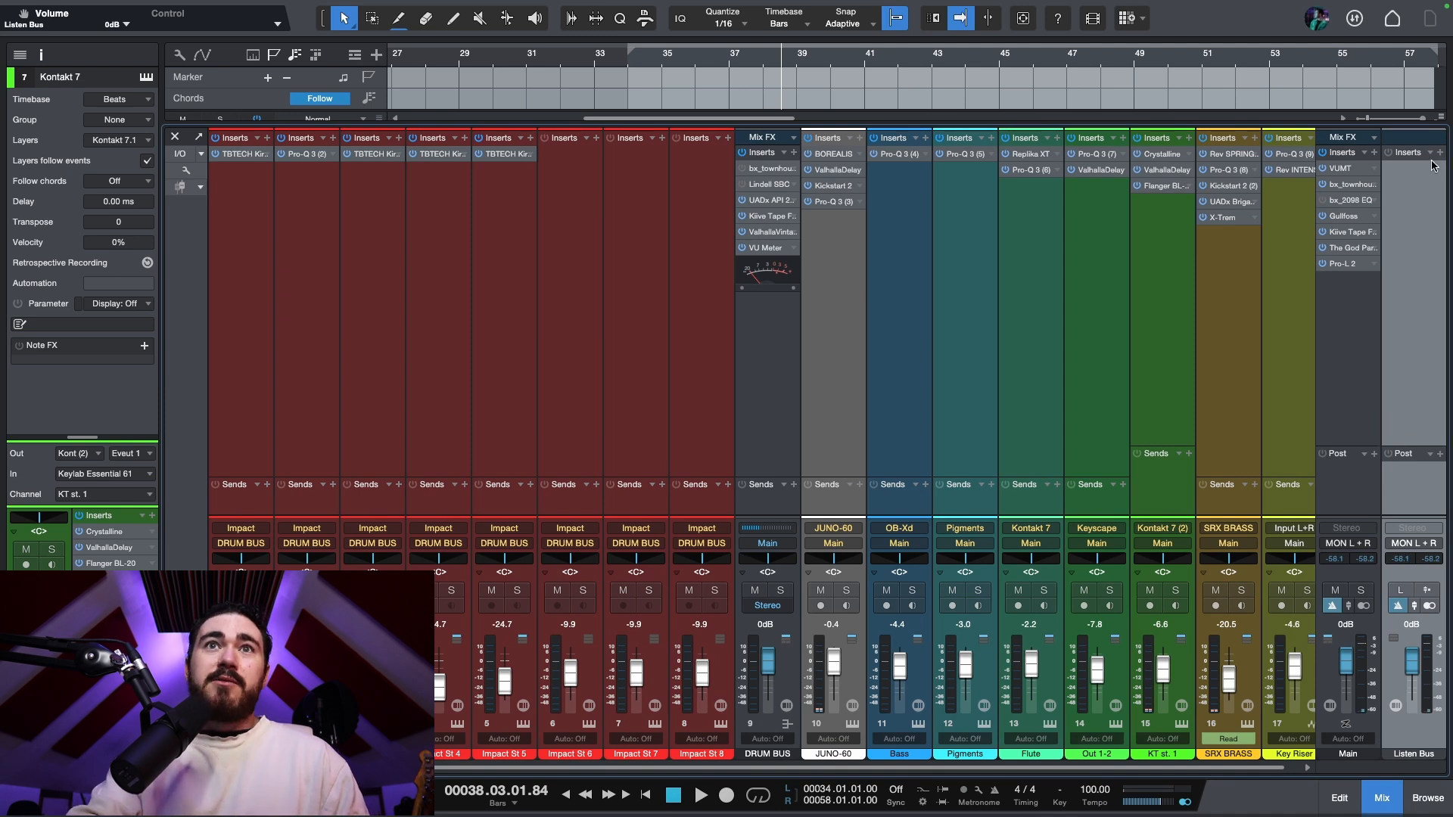
pyautogui.moveTo(1366, 350)
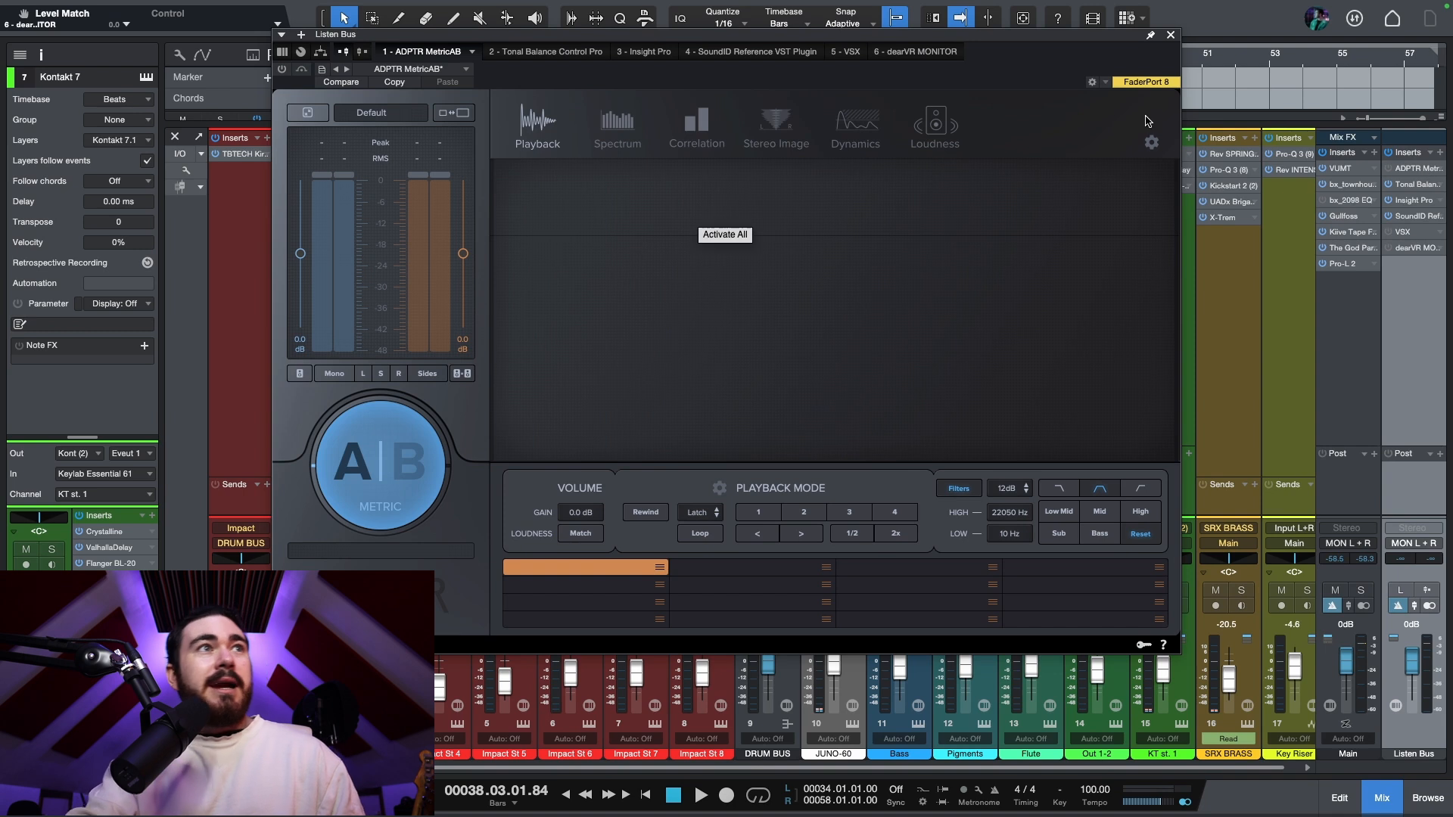
pyautogui.moveTo(665, 574)
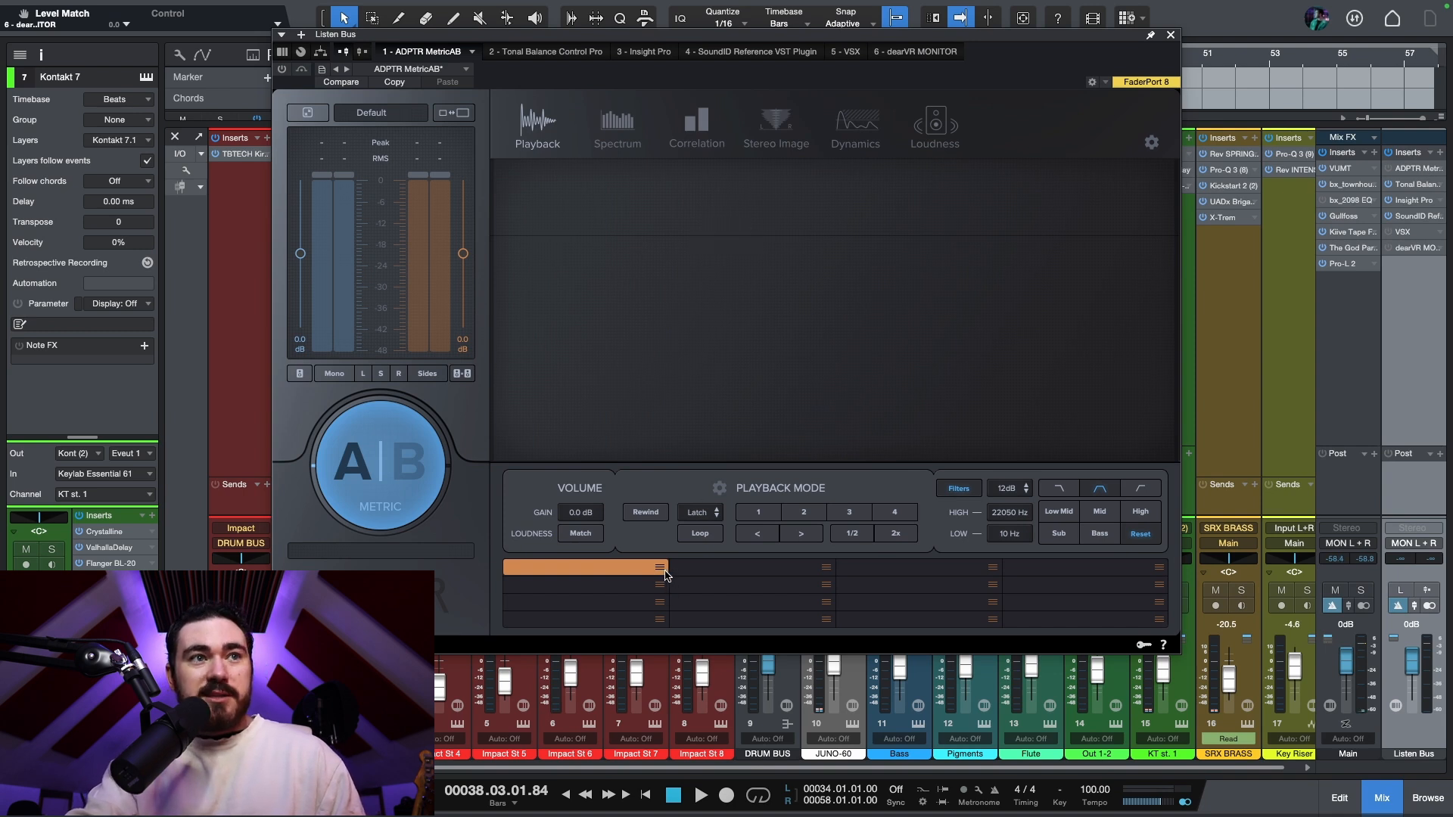
pyautogui.moveTo(656, 578)
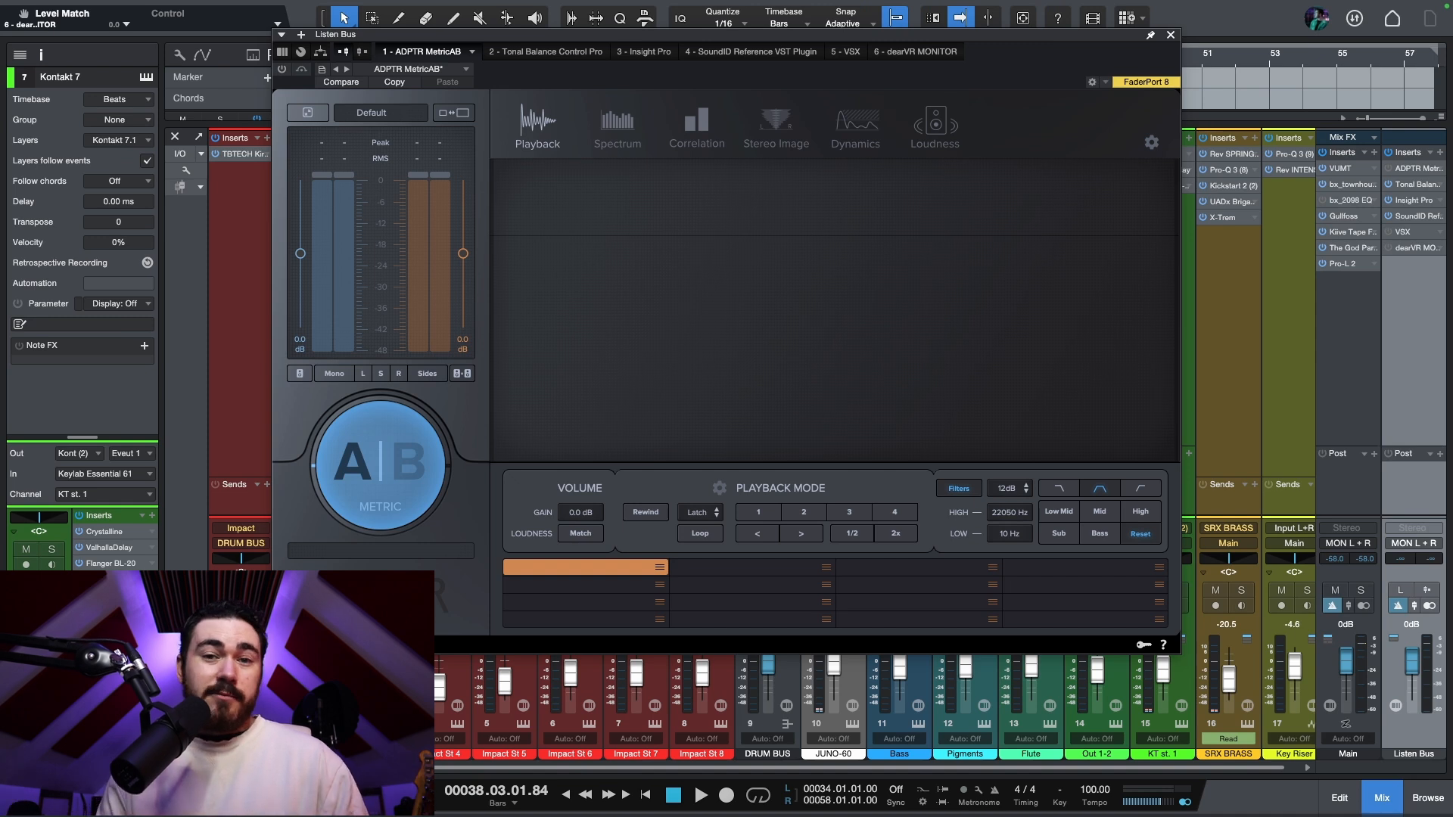
pyautogui.moveTo(553, 381)
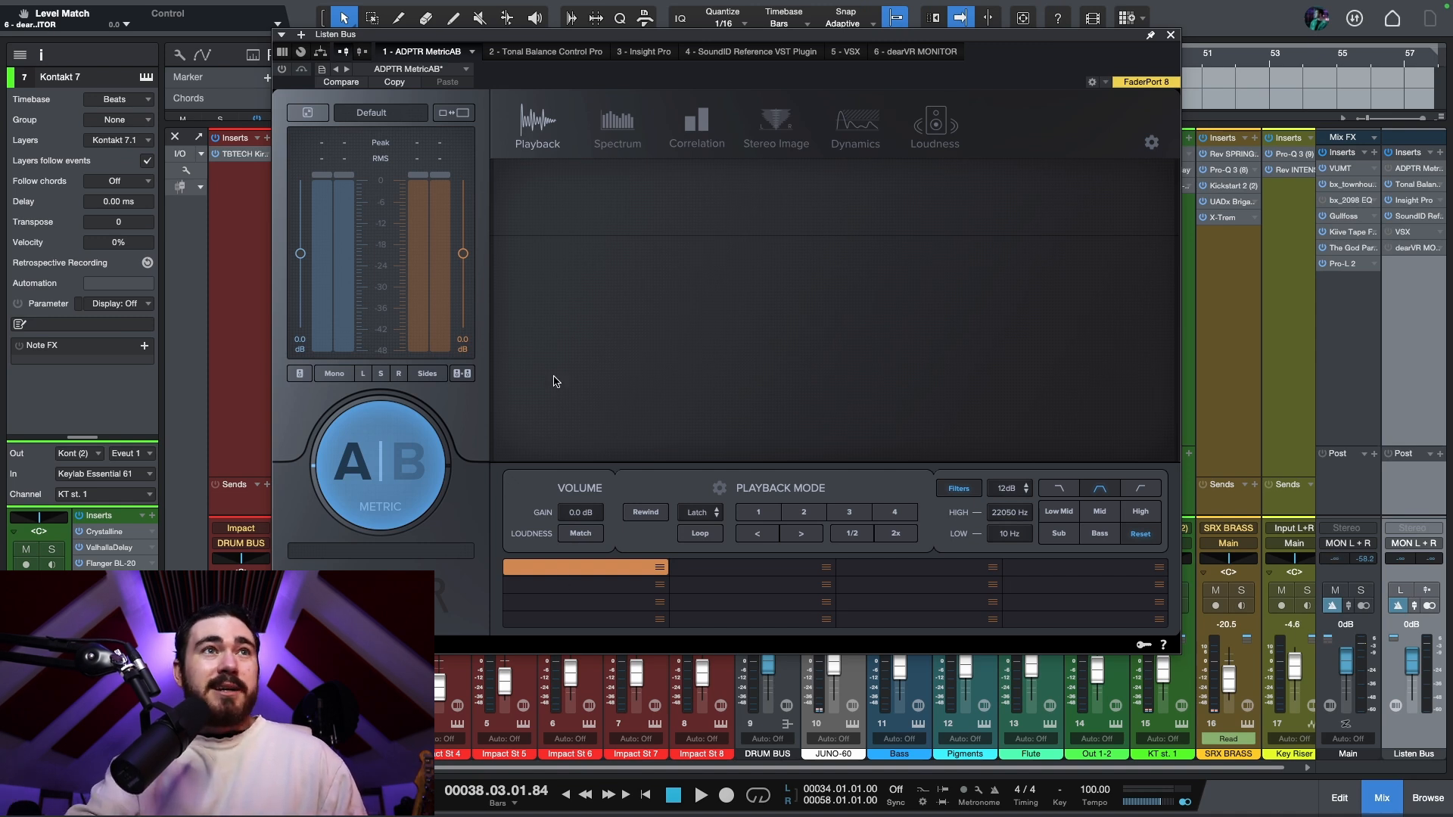
# Browse MetricAB's Loudness meters, return to its playback view, and reselect the MetricAB insert
pyautogui.click(933, 125)
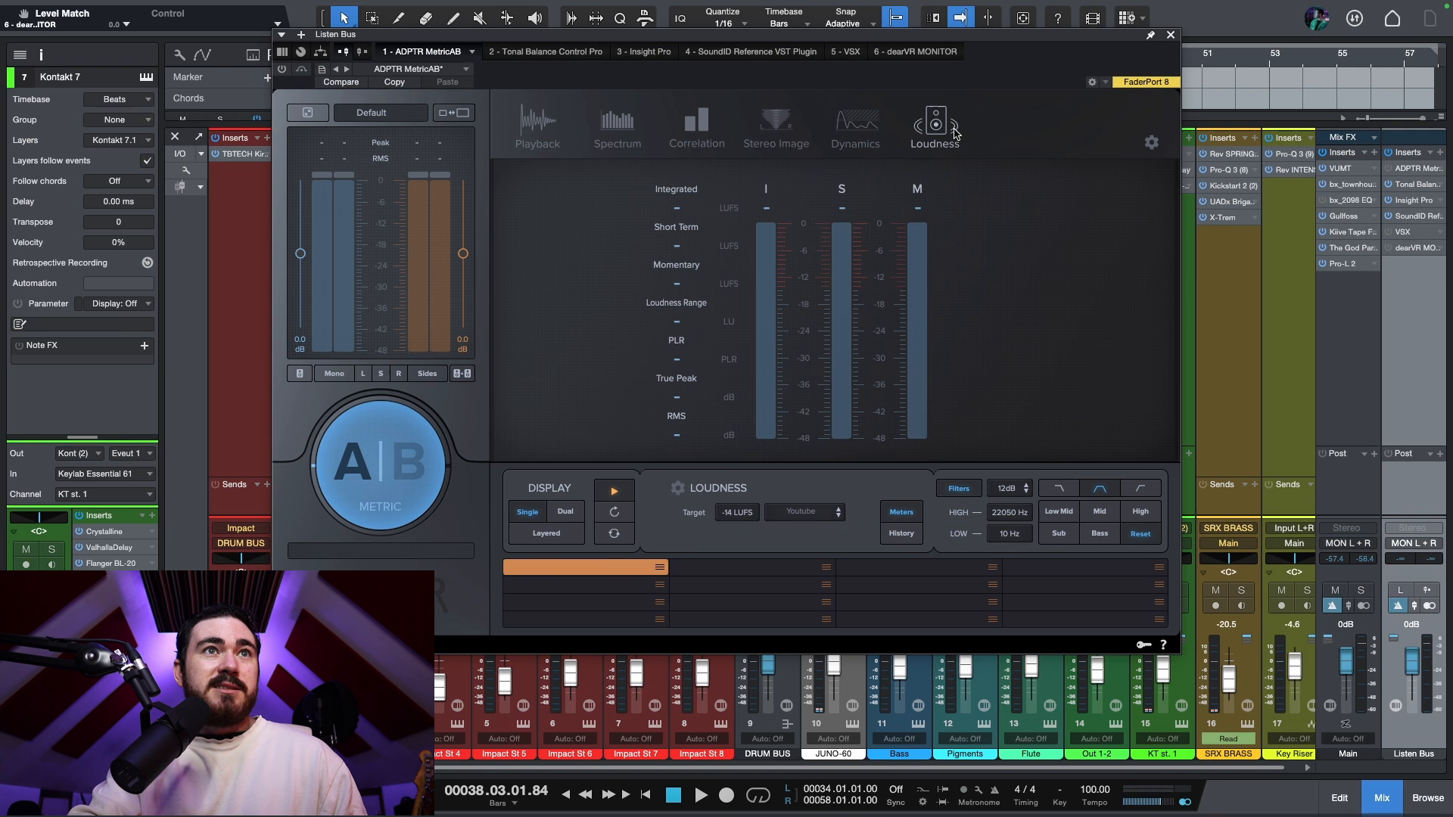
pyautogui.click(536, 124)
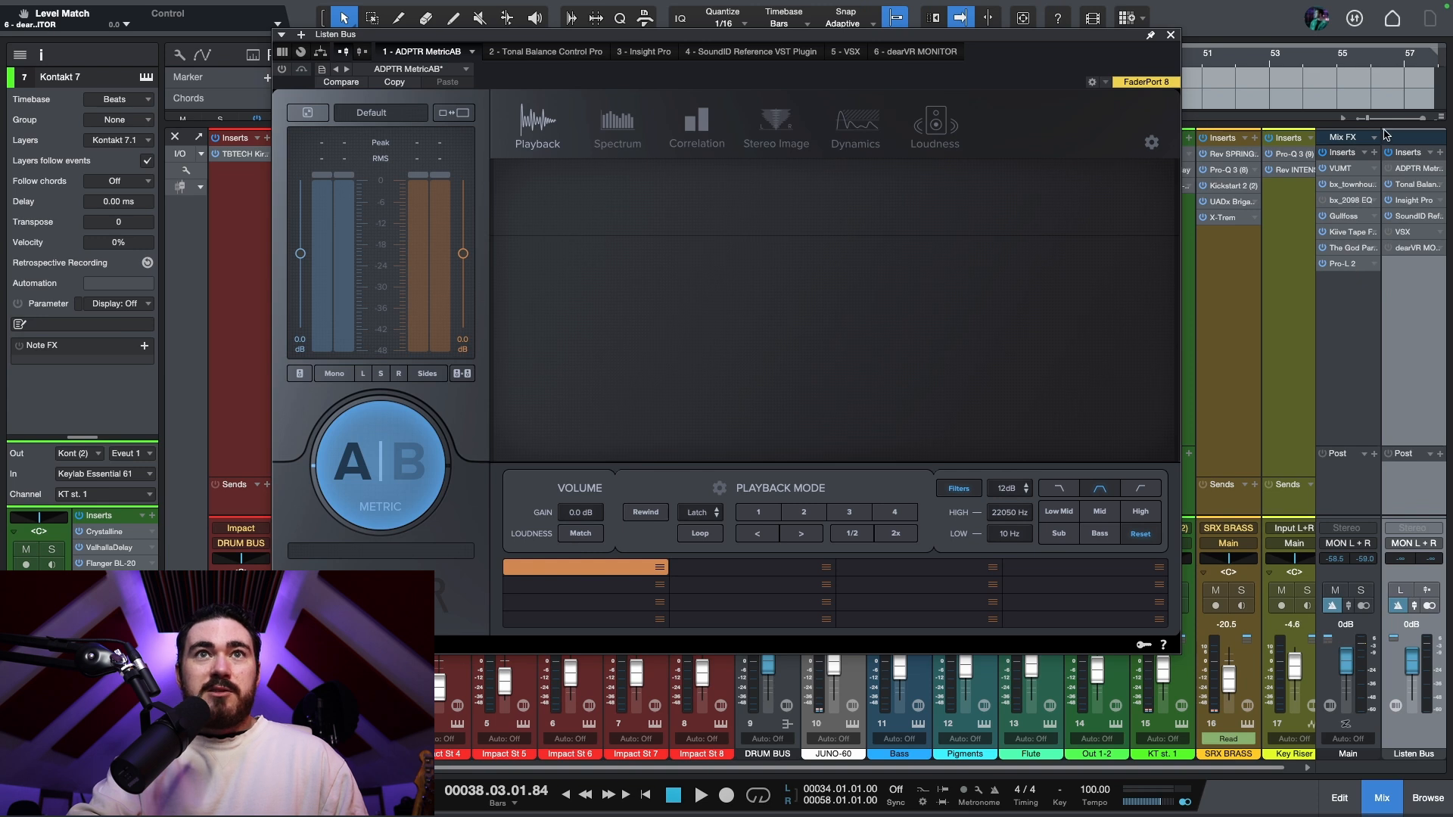
pyautogui.moveTo(1337, 354)
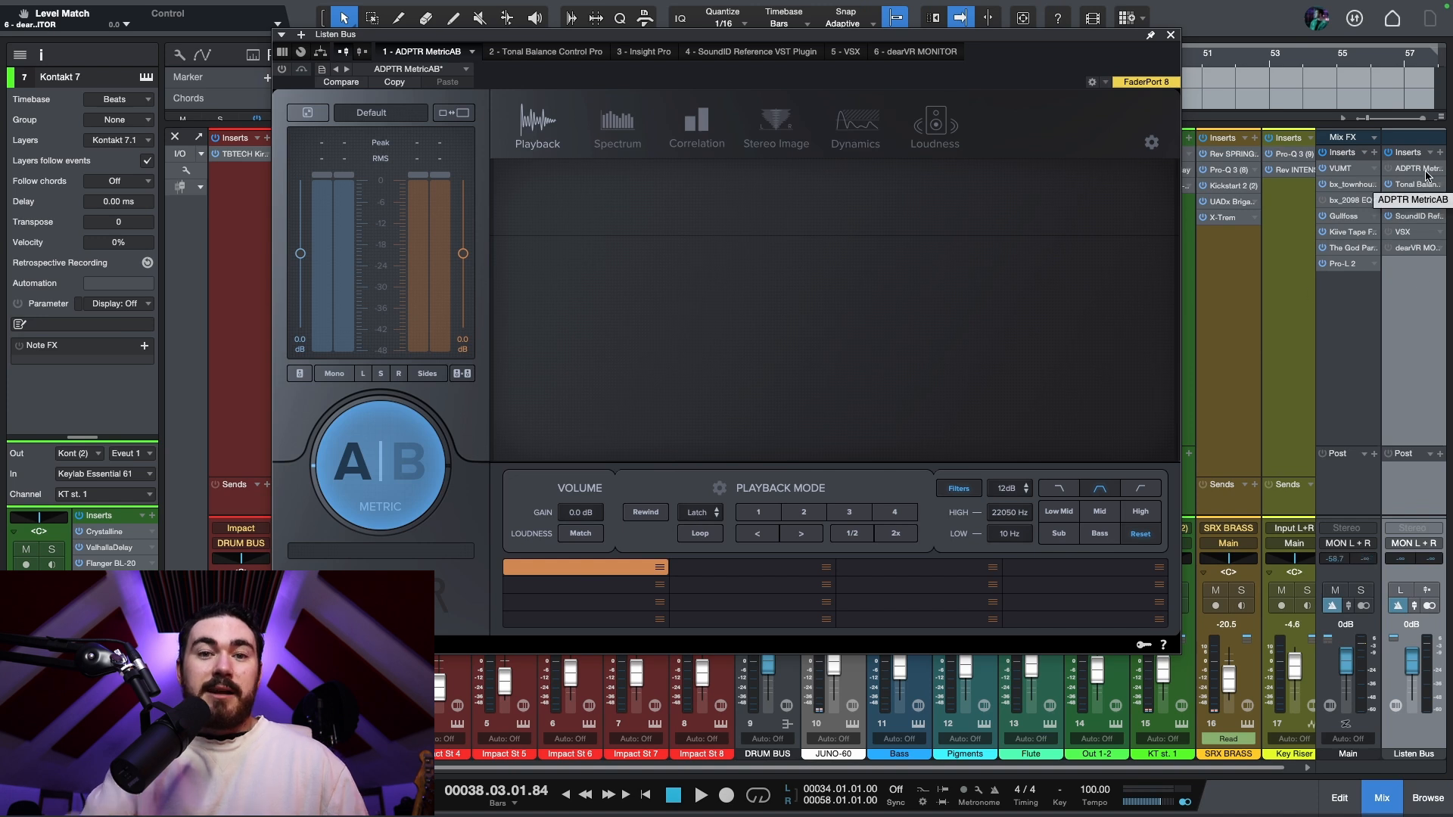
pyautogui.click(531, 50)
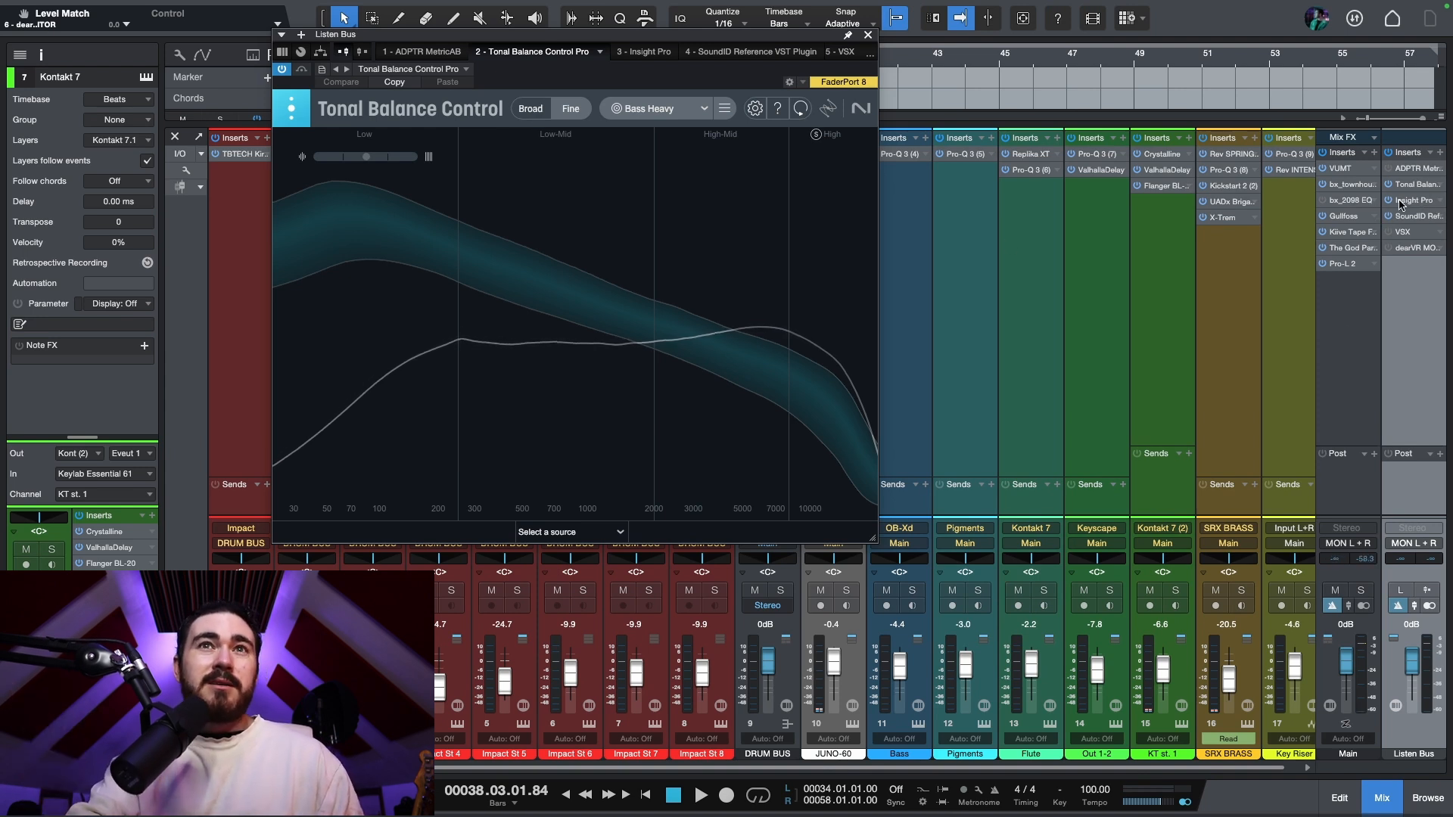
# Open Insight Pro on the Listen Bus, then switch to SoundID Reference
pyautogui.click(638, 51)
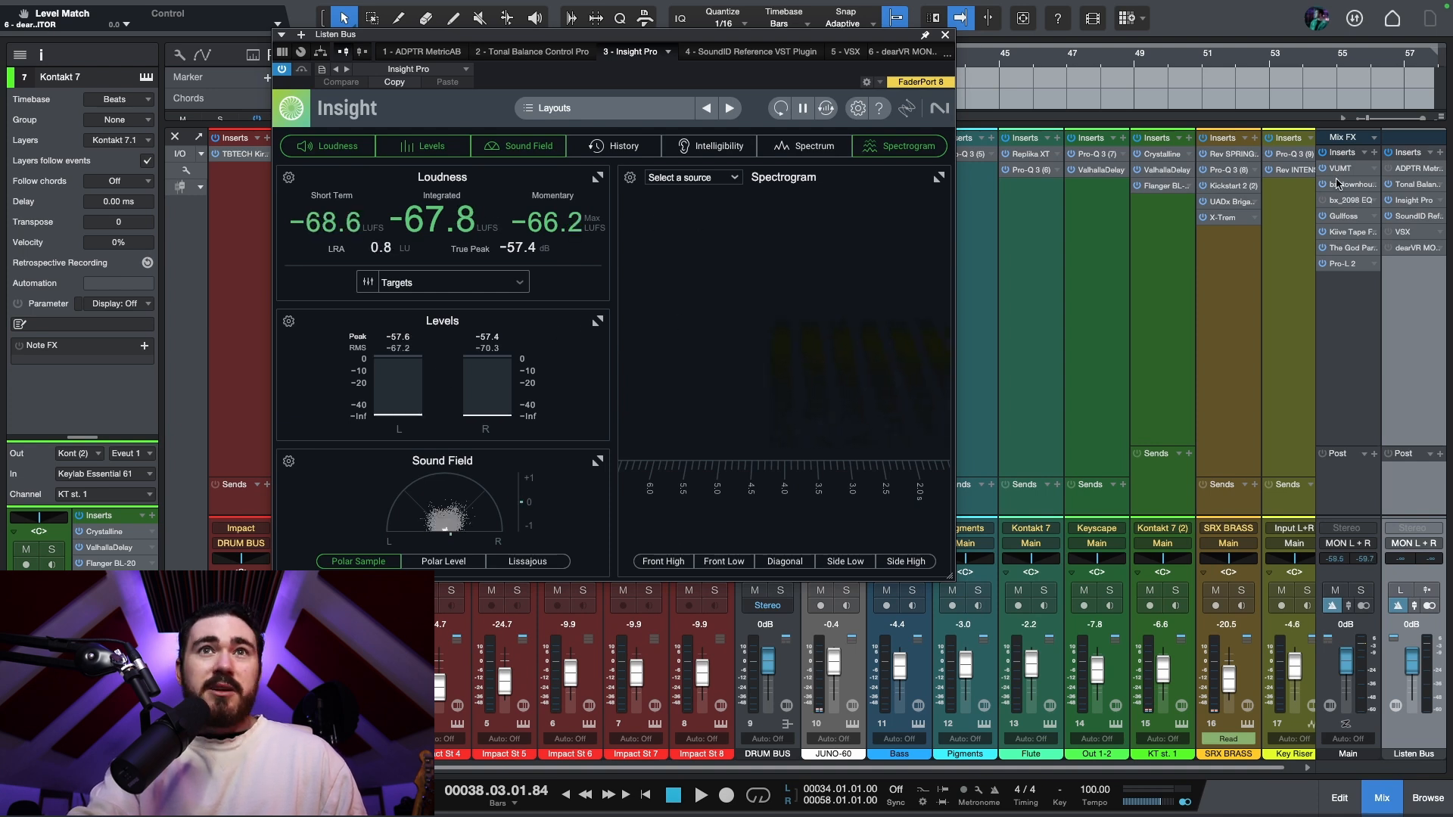
pyautogui.click(747, 51)
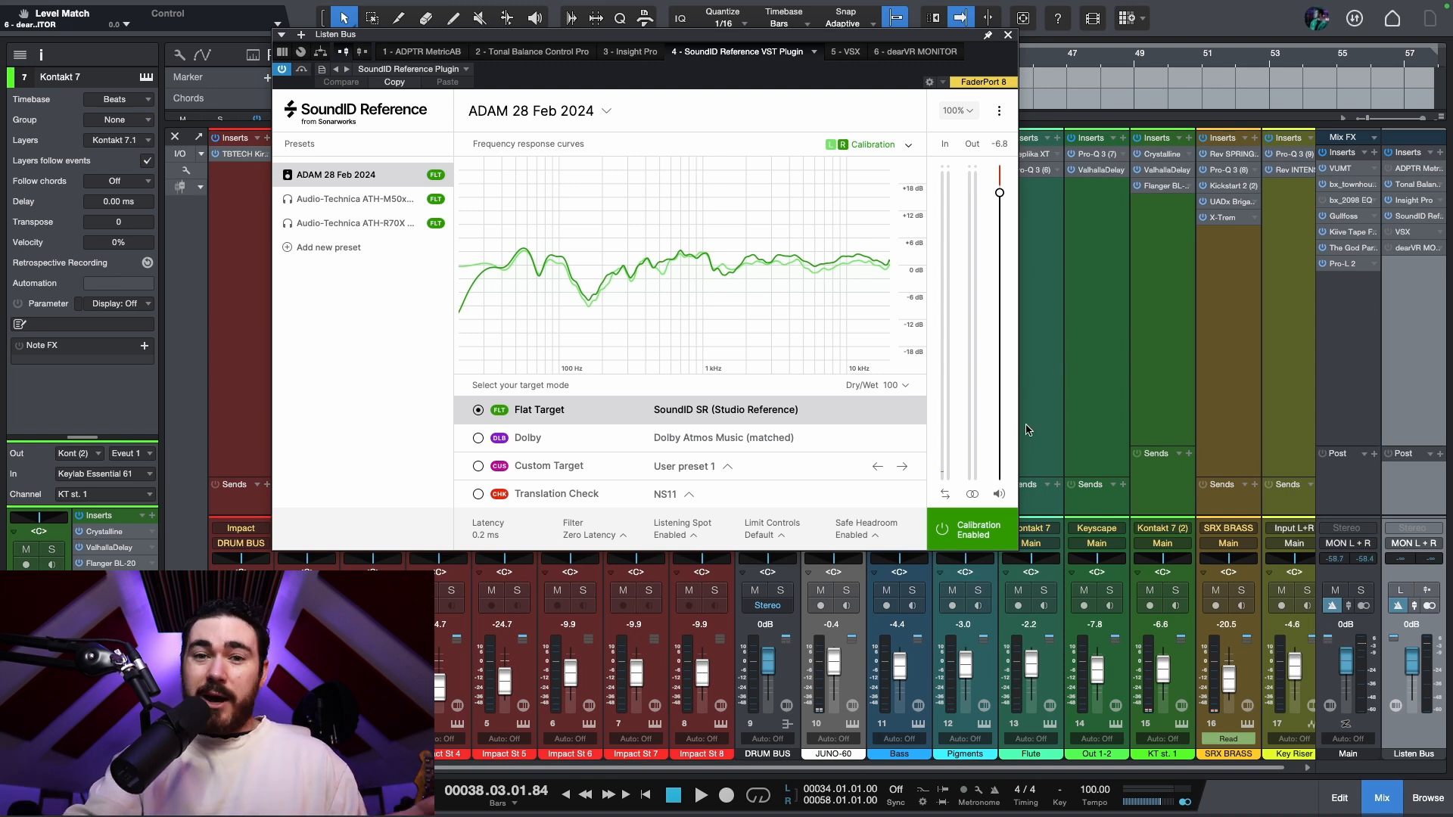
pyautogui.moveTo(1402, 239)
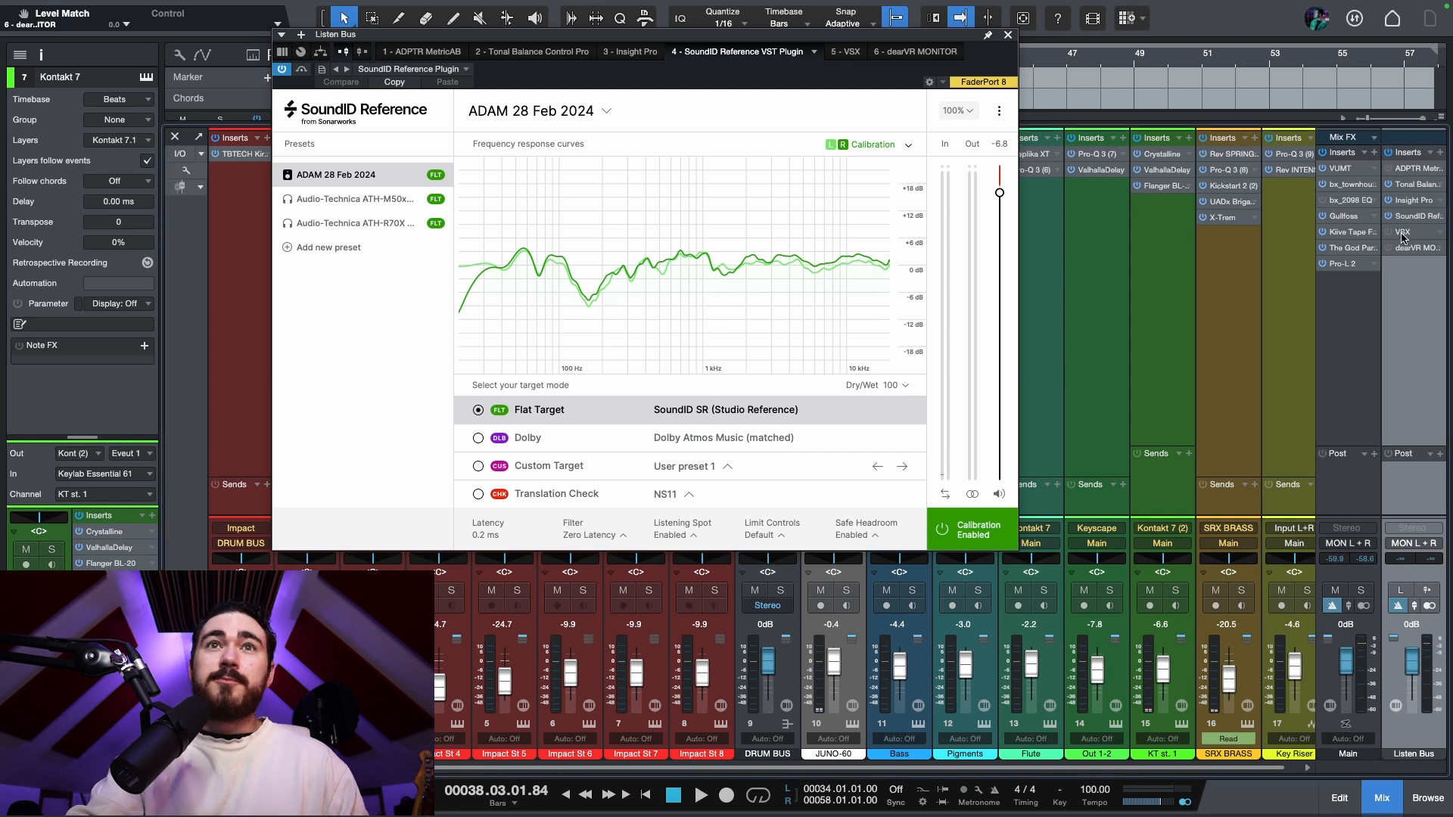
# Open dearVR MONITOR on the Listen Bus, then close the plugin window
pyautogui.click(835, 51)
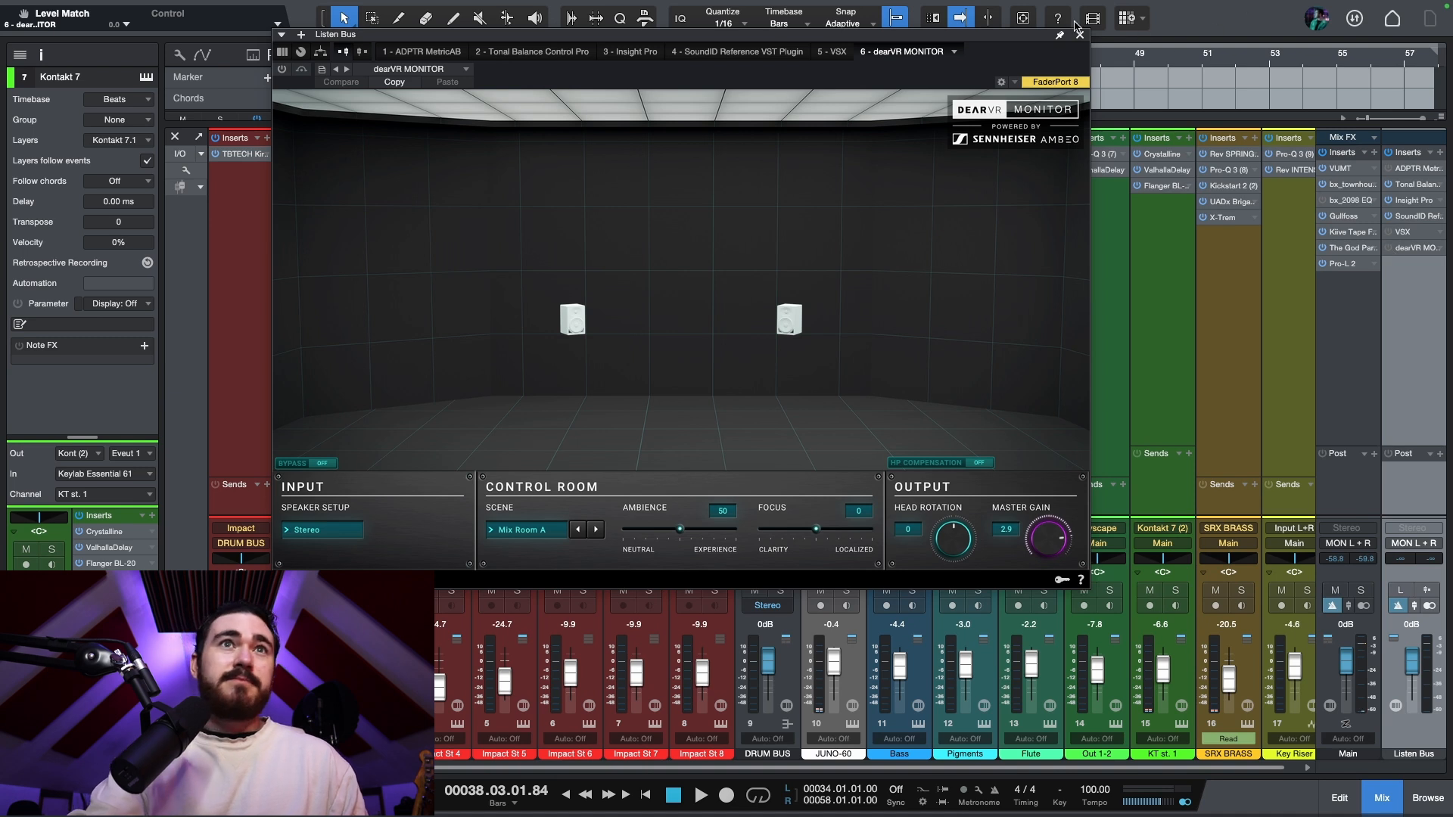
pyautogui.click(1077, 34)
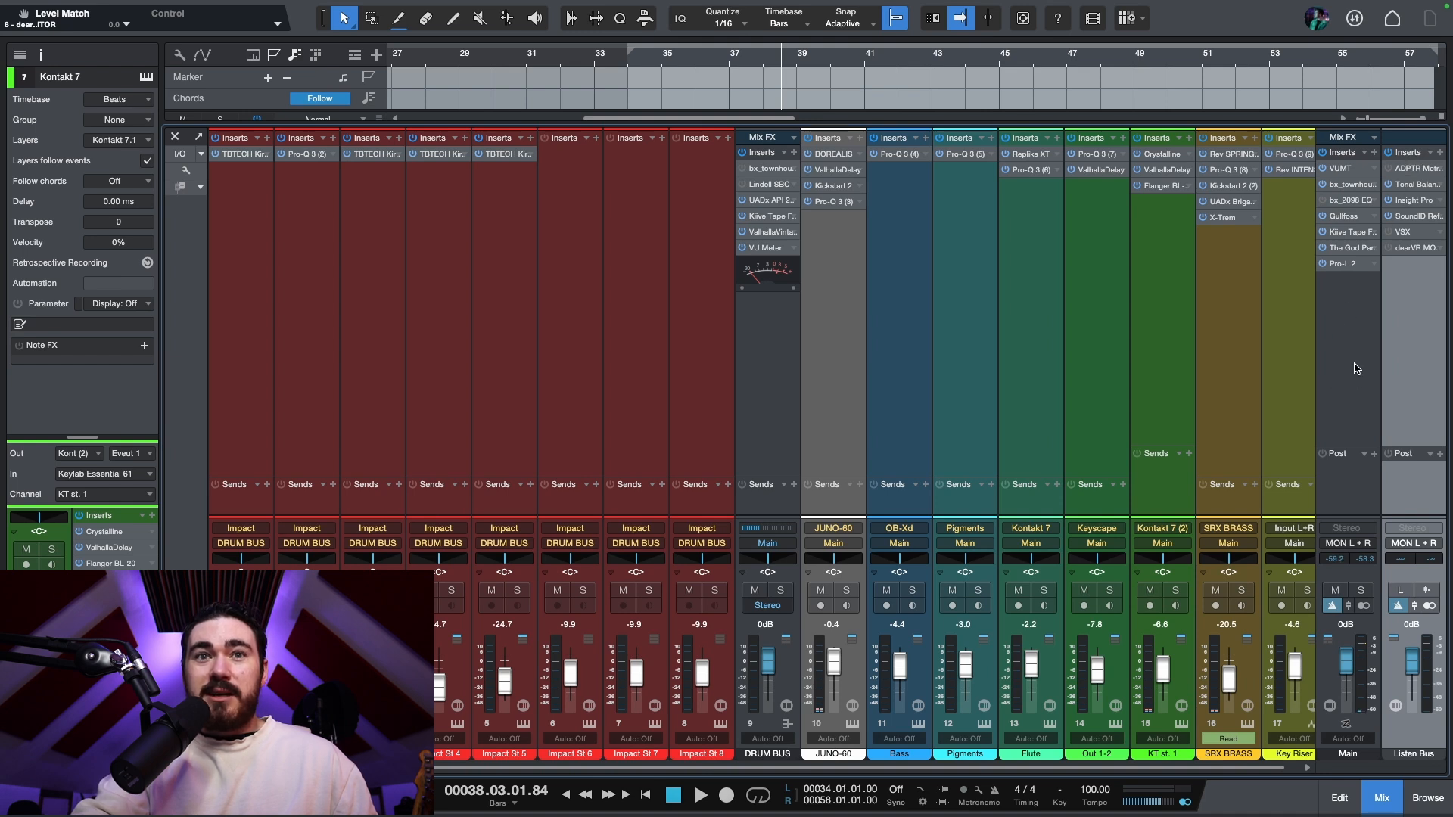
pyautogui.moveTo(1394, 310)
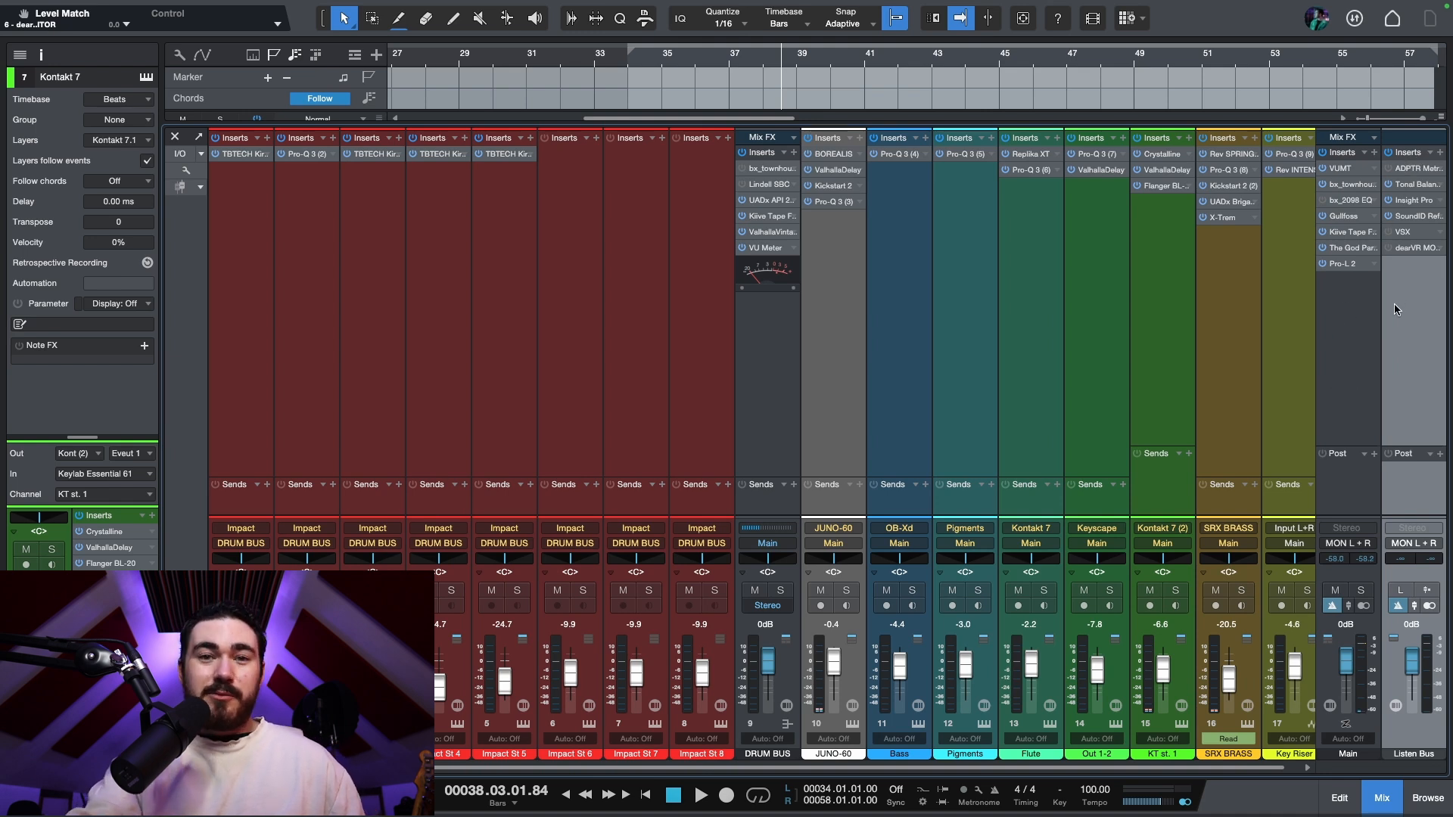
pyautogui.moveTo(1387, 194)
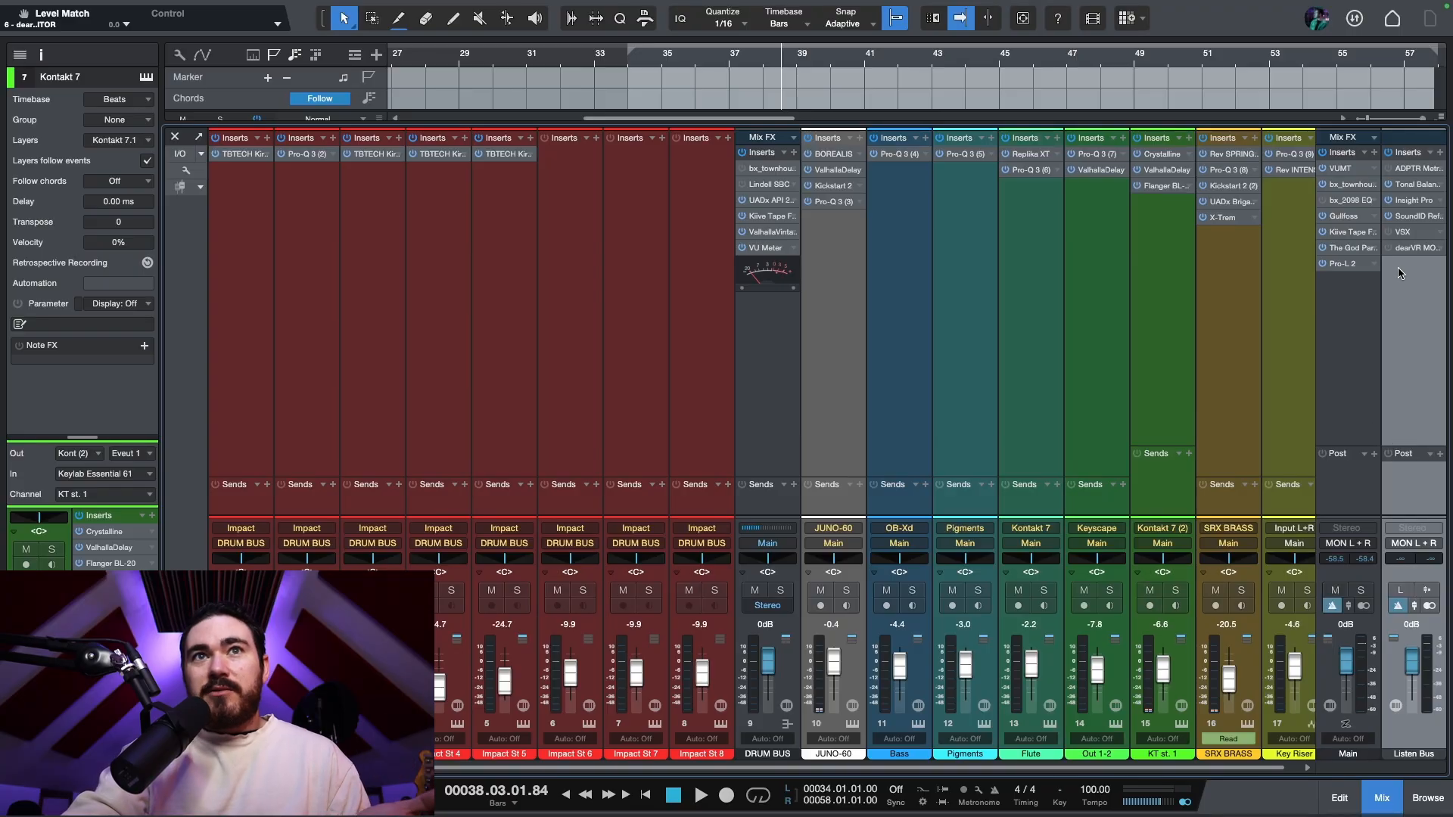
pyautogui.moveTo(1149, 470)
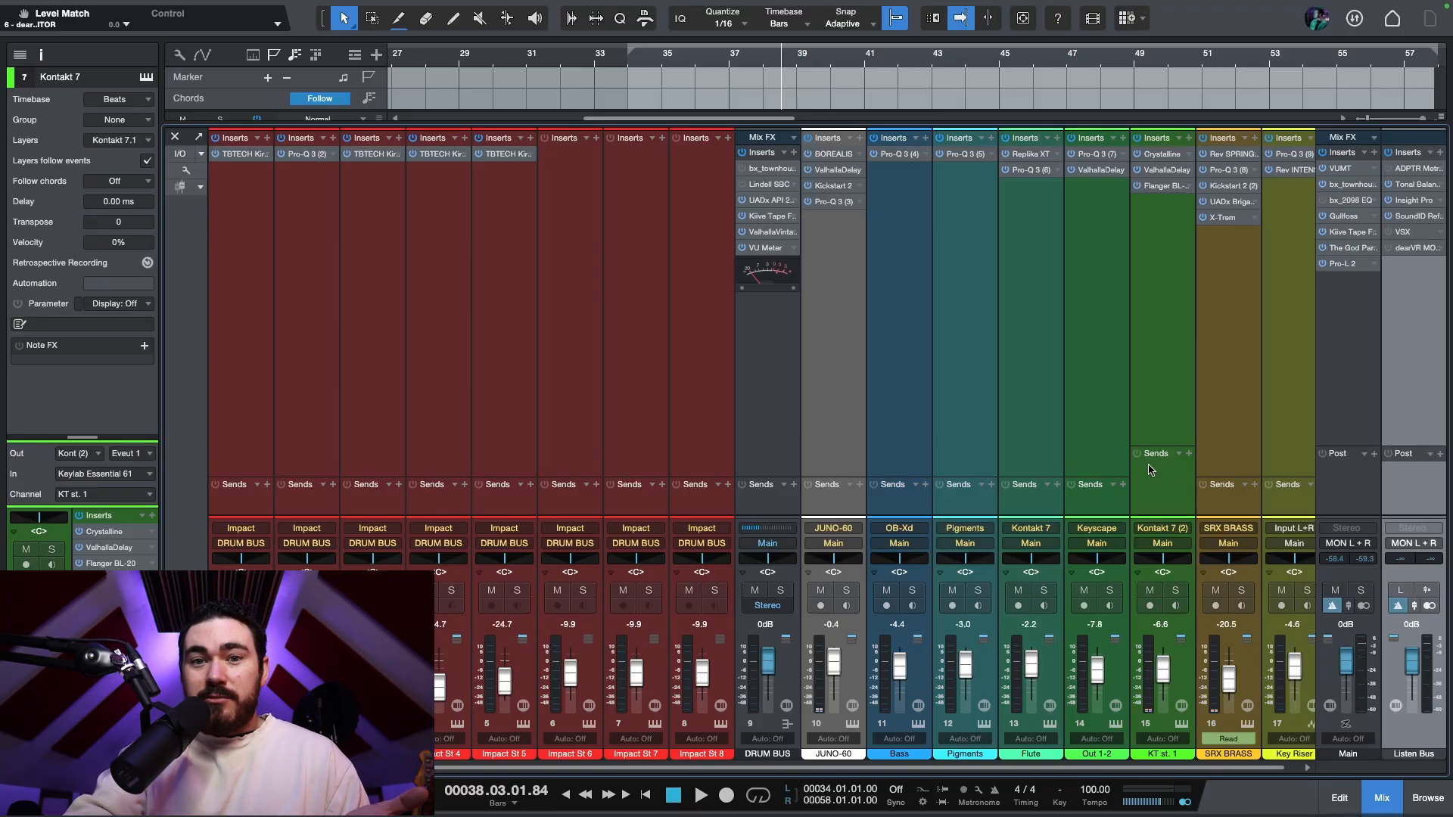
pyautogui.moveTo(1271, 326)
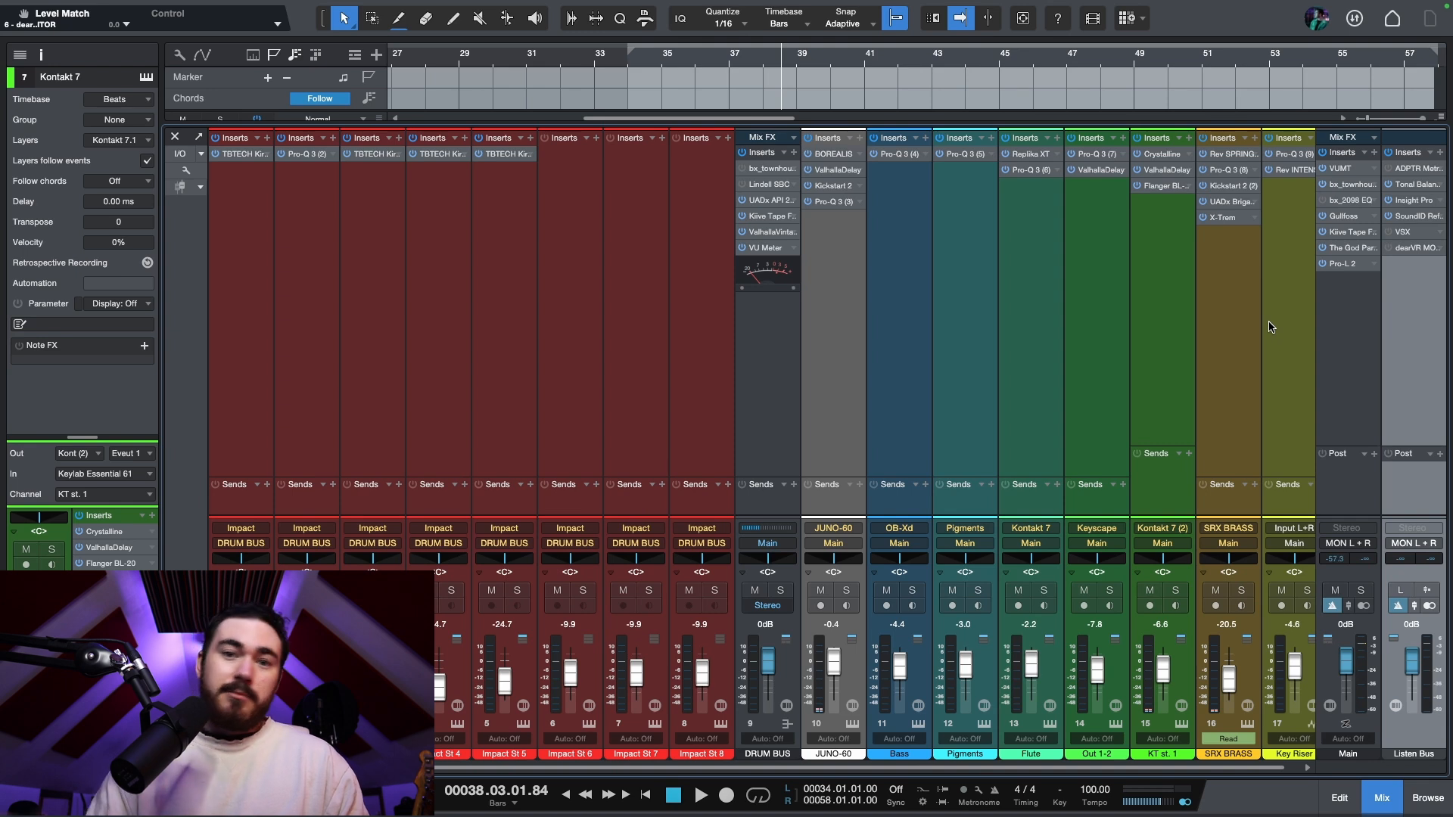
pyautogui.moveTo(1158, 573)
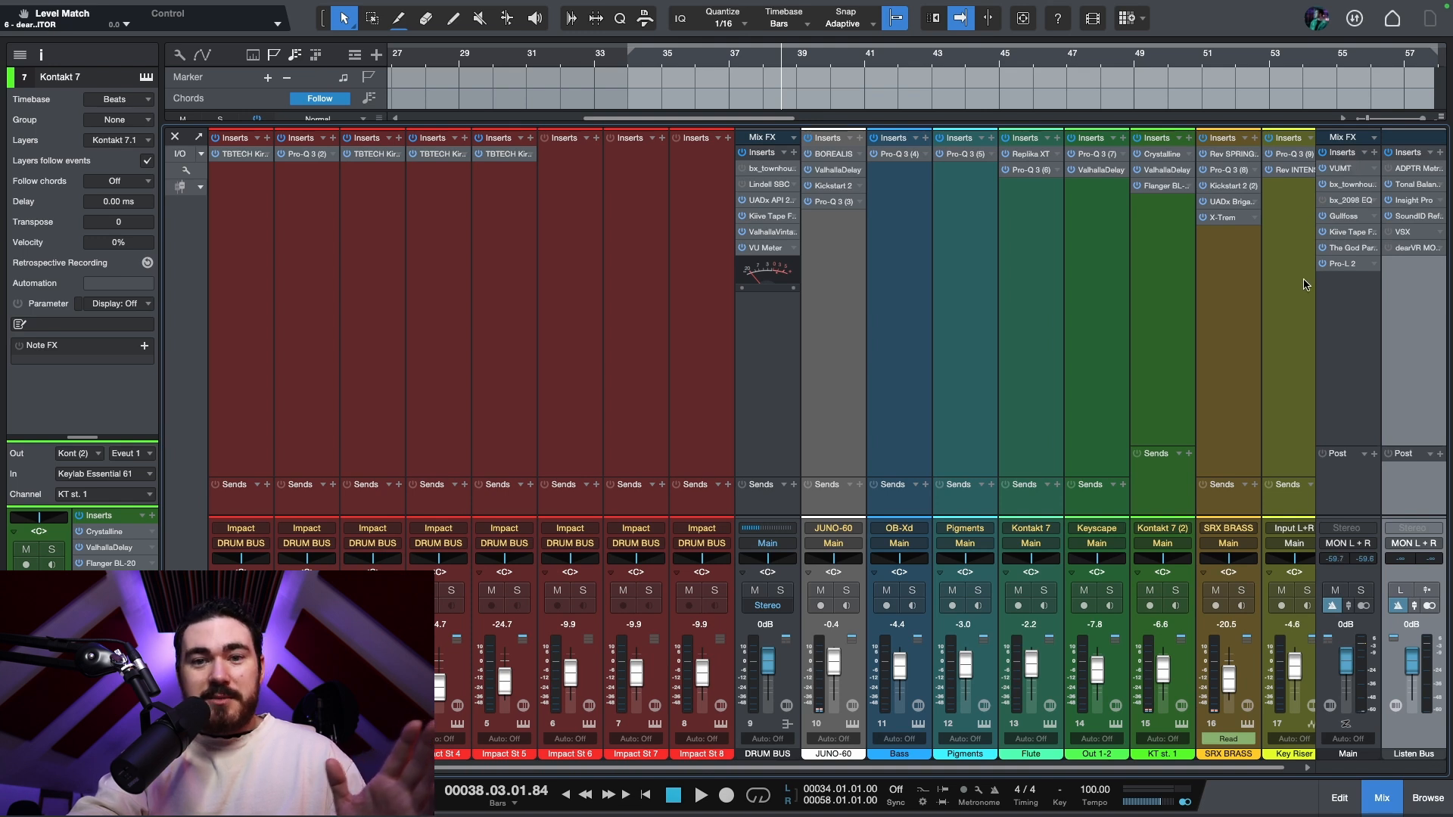
pyautogui.moveTo(1299, 365)
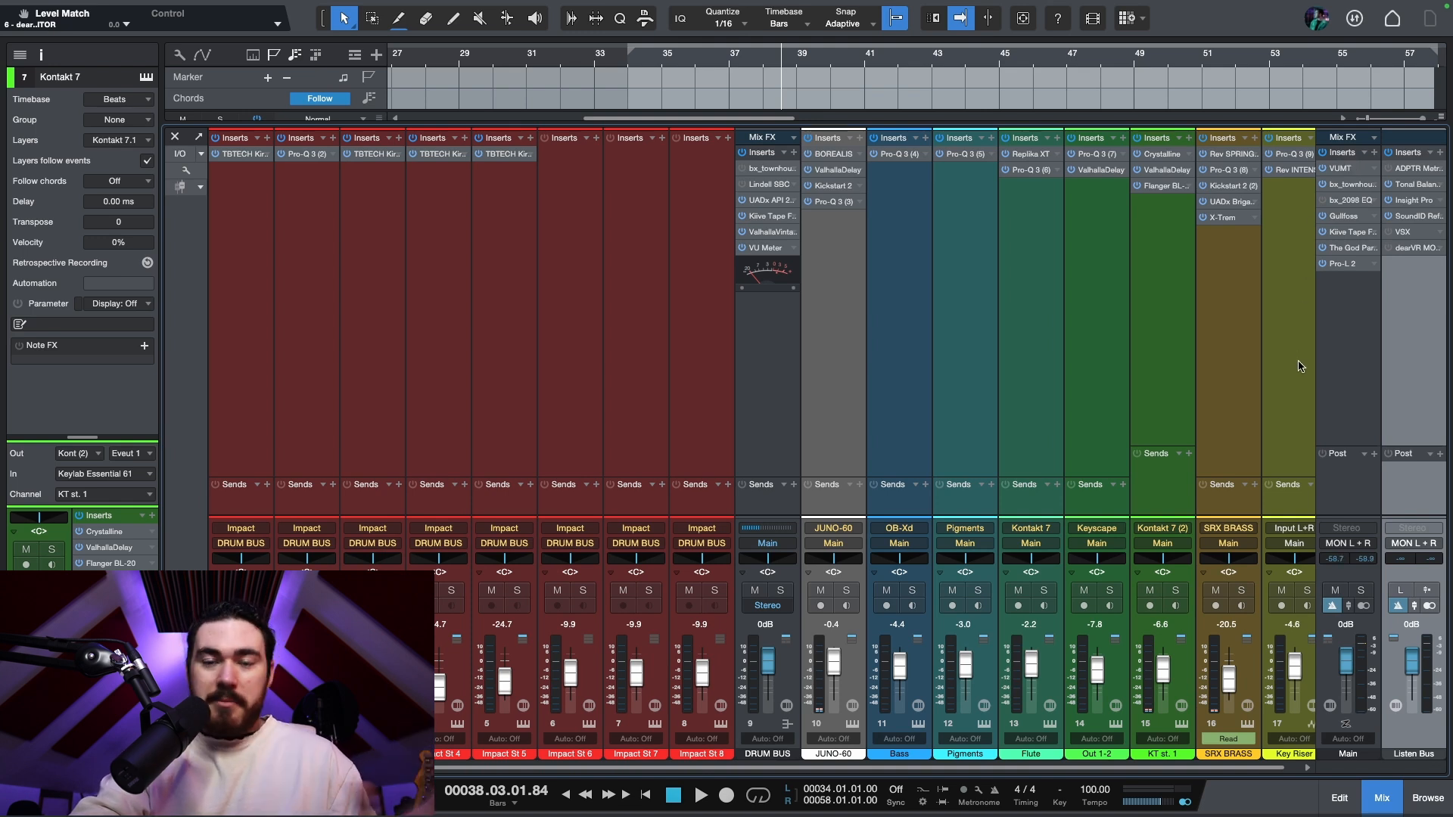
pyautogui.moveTo(1169, 527)
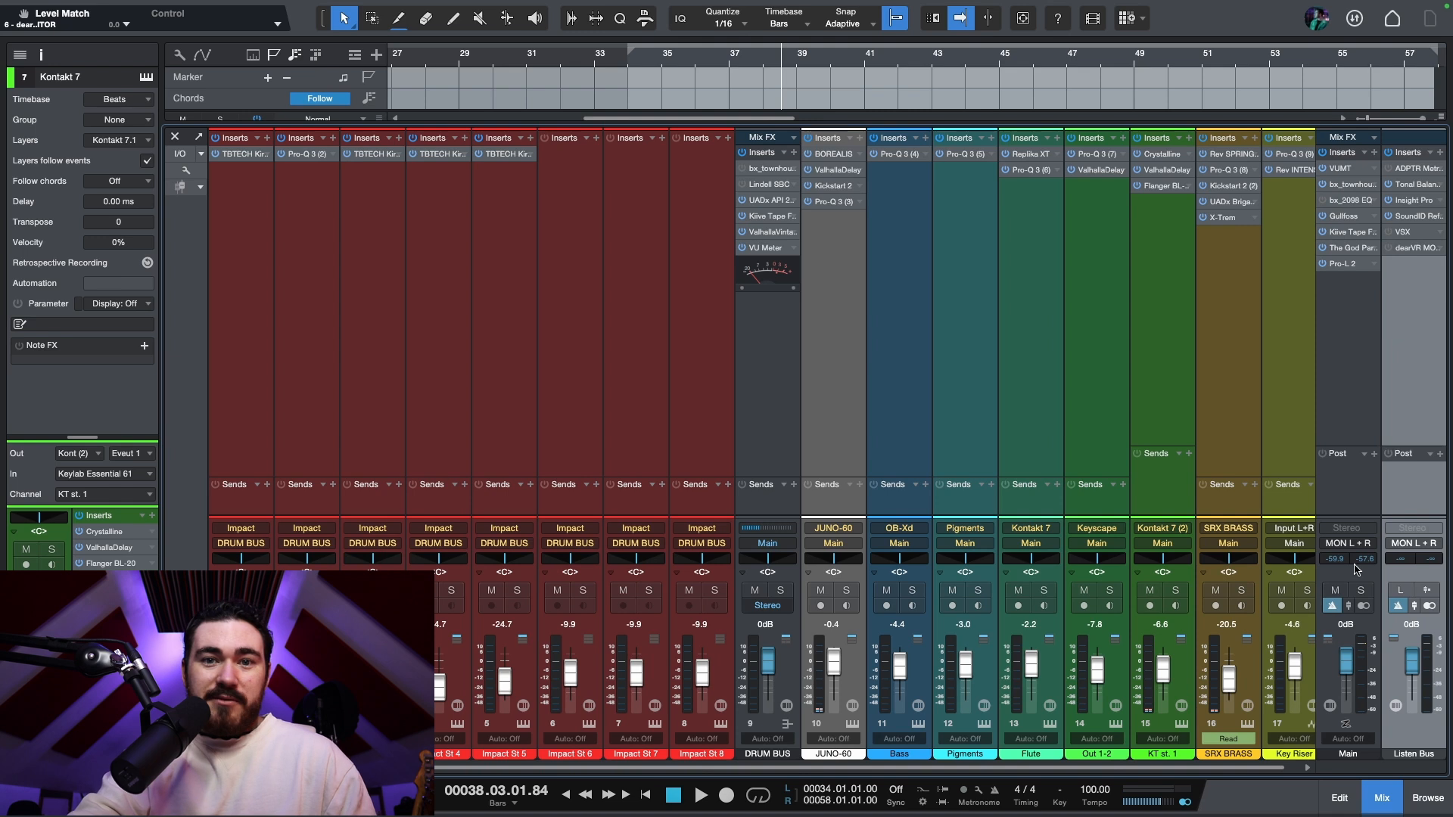
# Drag the Listen Bus fader to +1.5 dB, leaving Main at 0 dB
pyautogui.click(1291, 753)
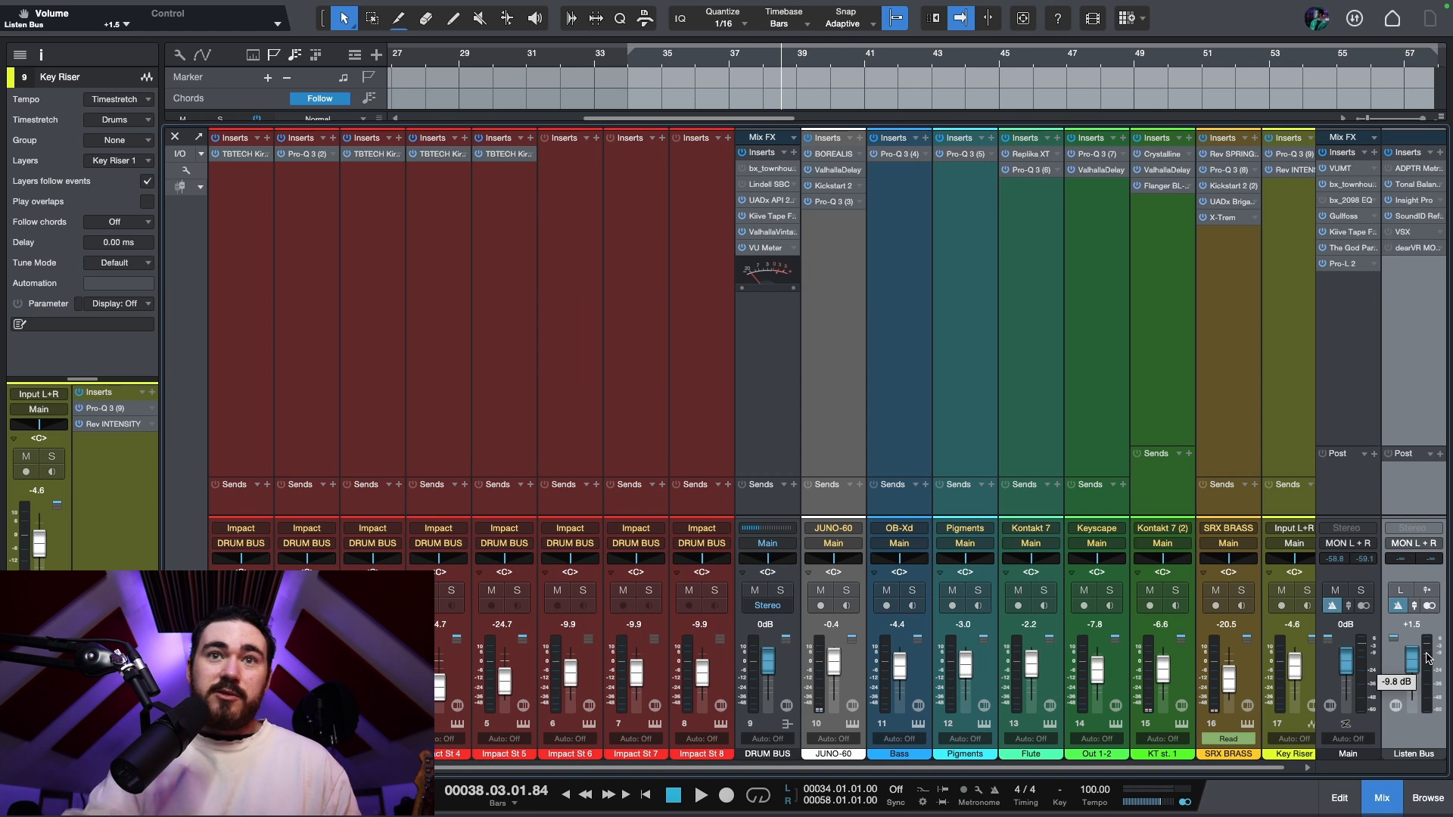
pyautogui.moveTo(1063, 533)
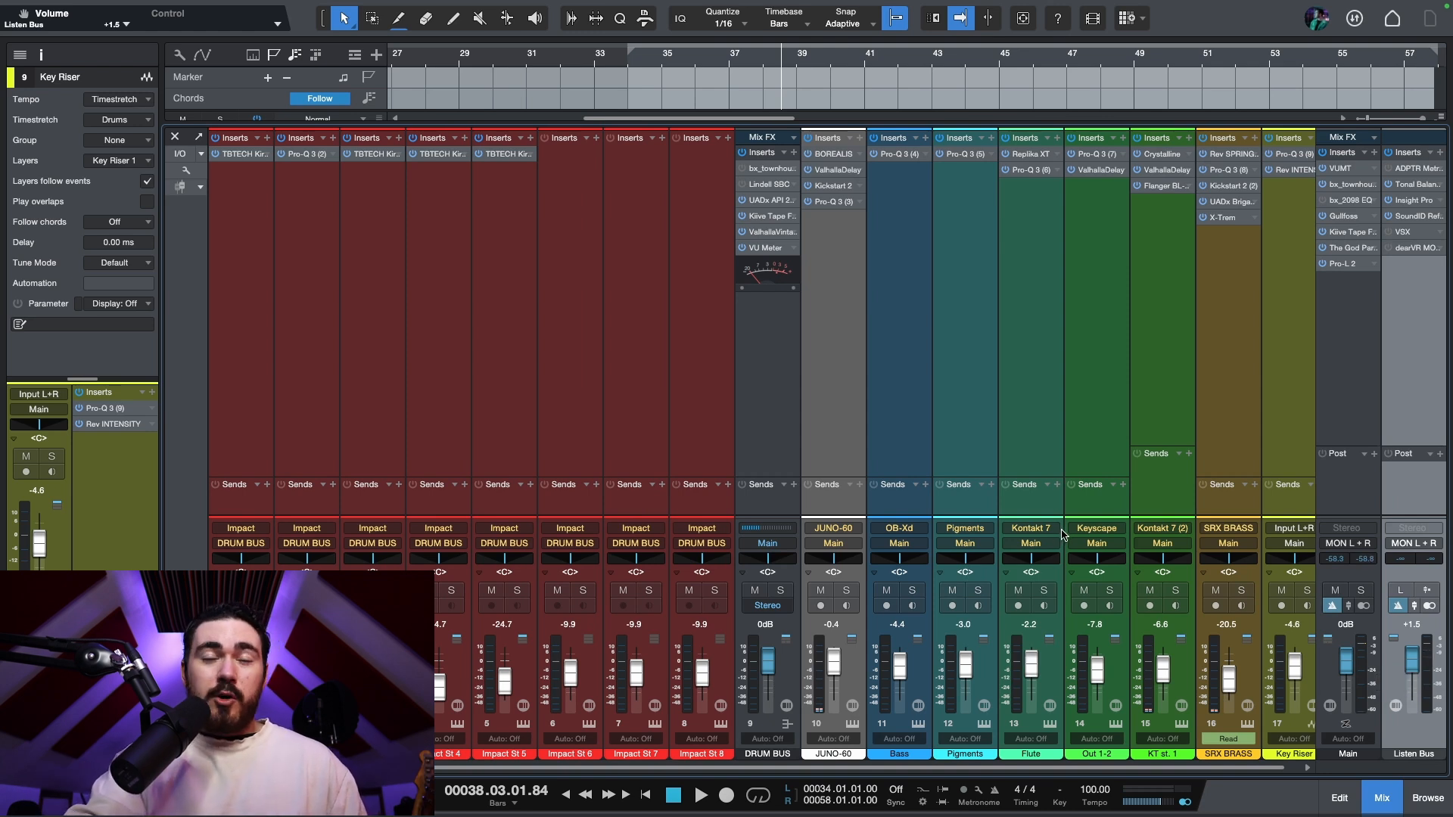
pyautogui.moveTo(924, 411)
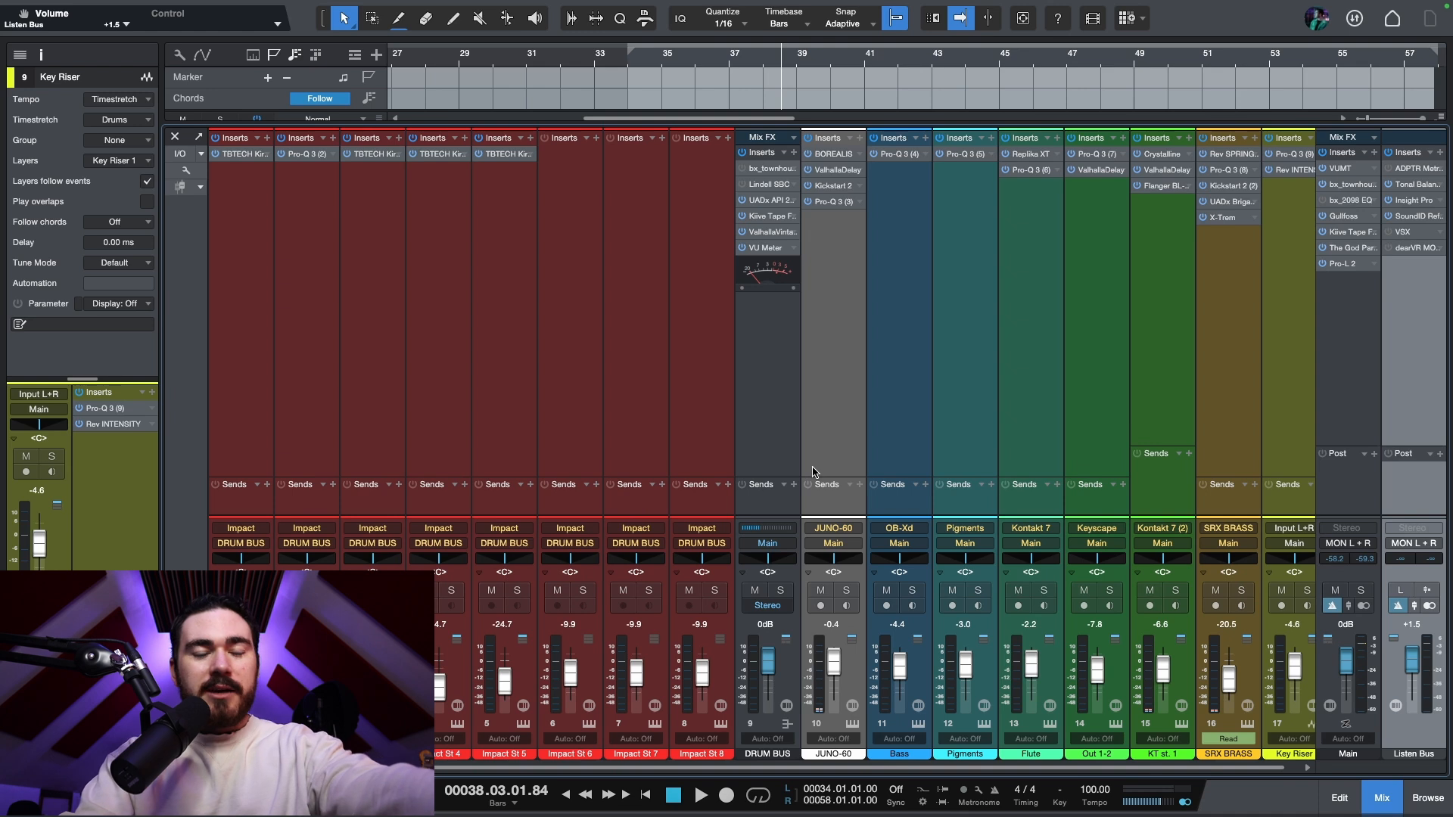
pyautogui.moveTo(802, 380)
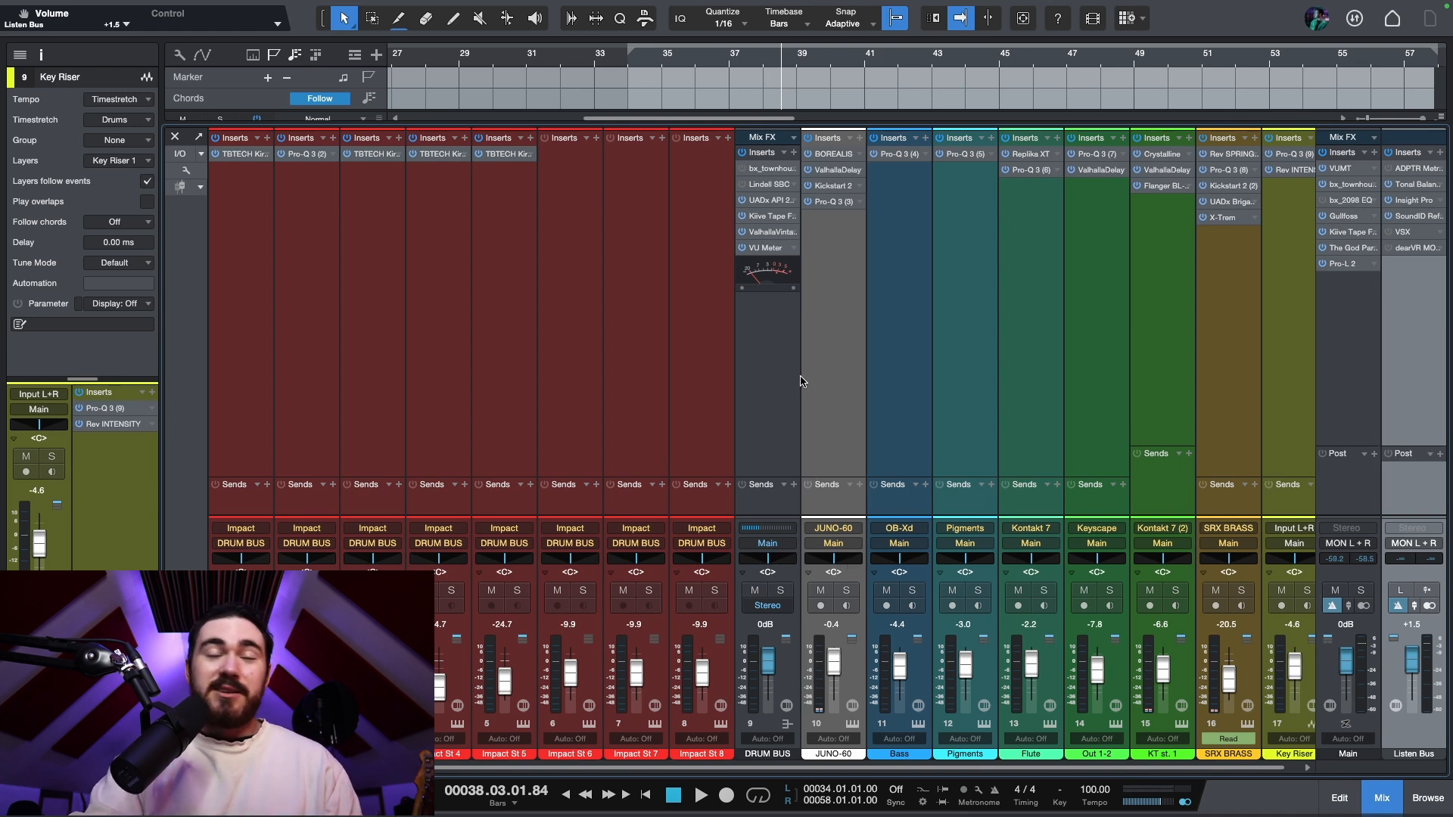